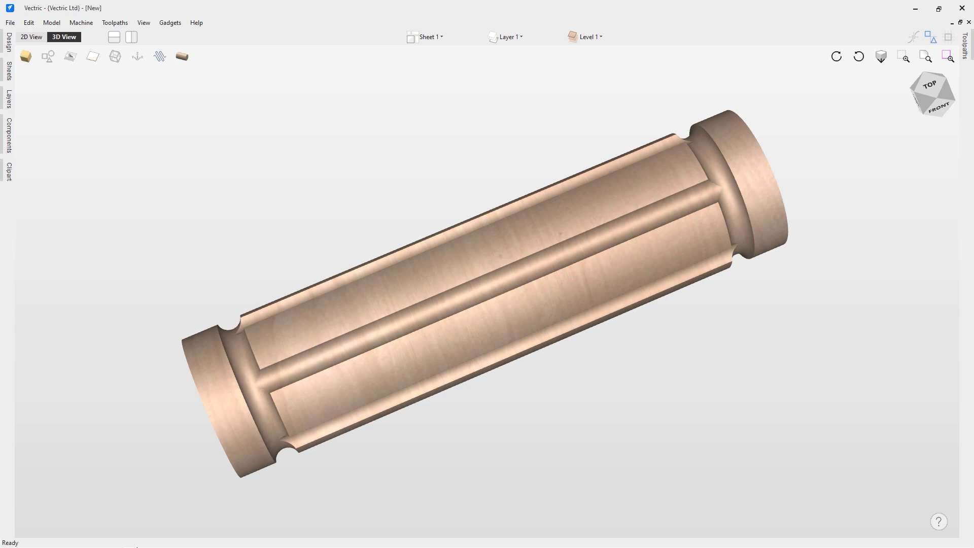
{"action": "mouse_move", "coordinate": [372, 378]}
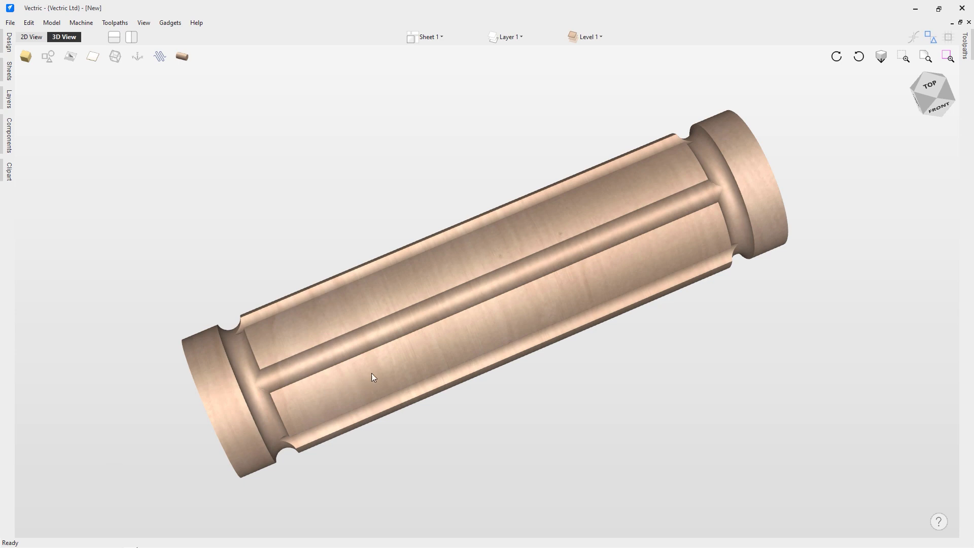
{"action": "mouse_move", "coordinate": [2, 225]}
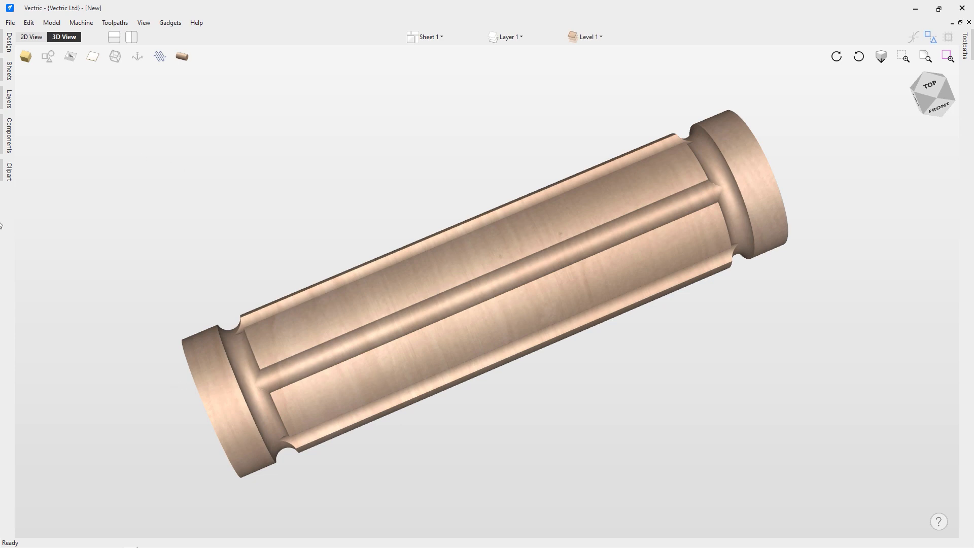
{"action": "mouse_move", "coordinate": [187, 112]}
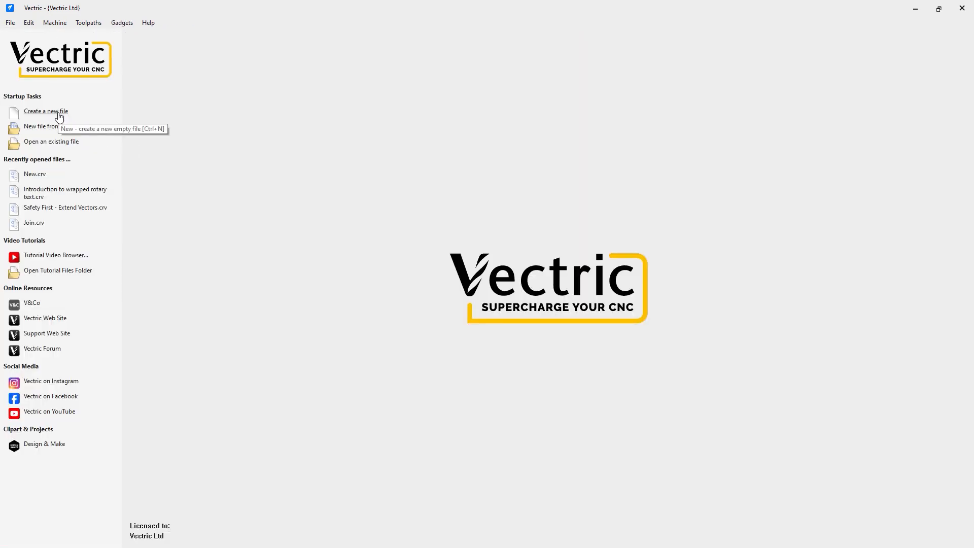
Create a new empty job to begin the 12 x 3 inch rotary setup.
{"action": "left_click", "coordinate": [46, 110]}
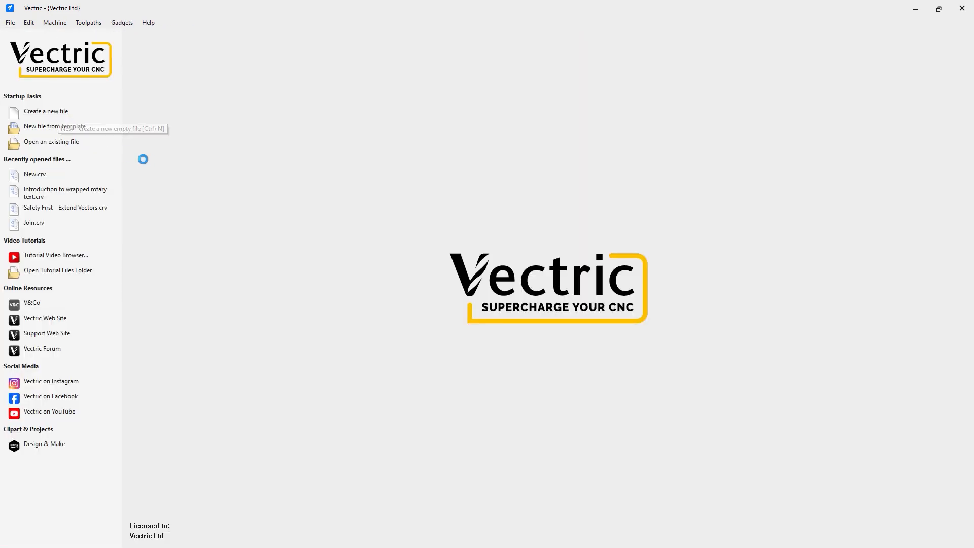
{"action": "left_click", "coordinate": [46, 111]}
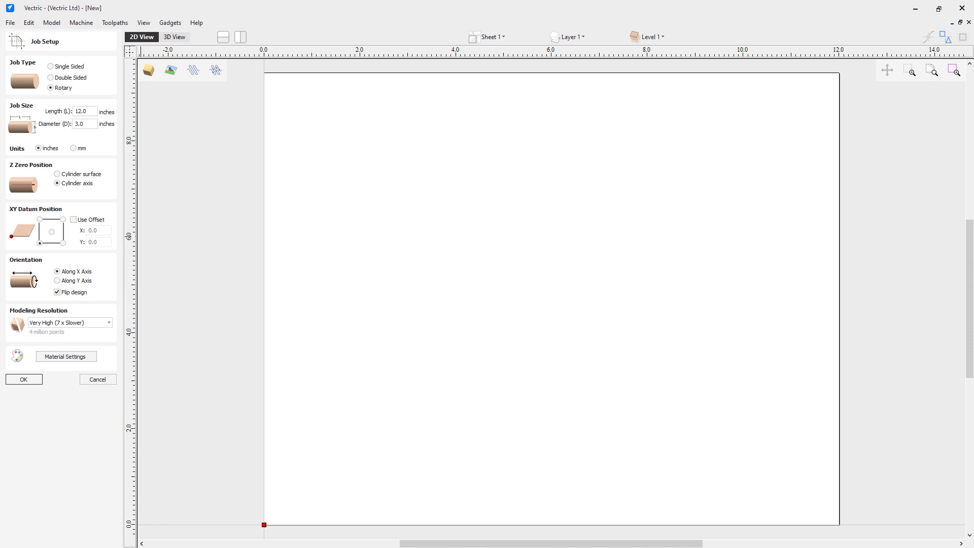
{"action": "left_click", "coordinate": [109, 322]}
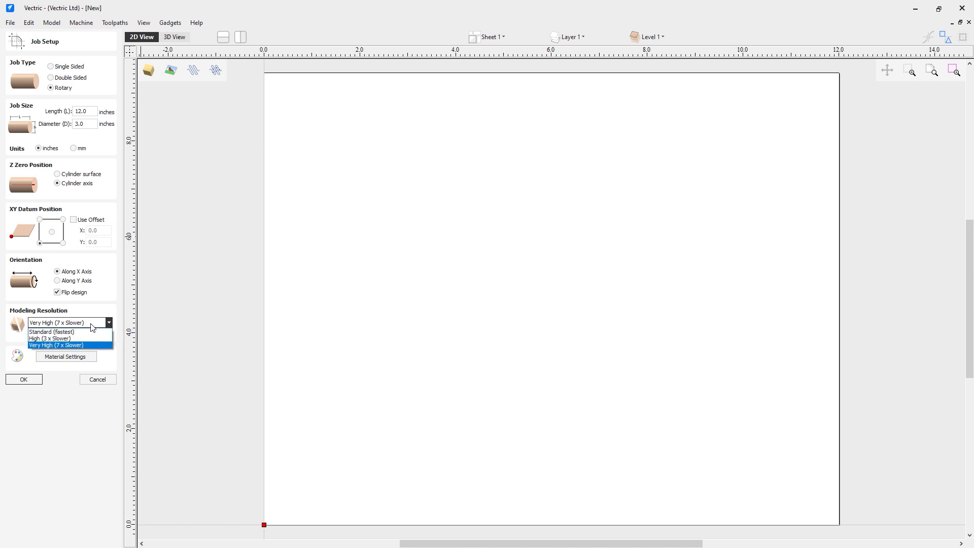
{"action": "left_click", "coordinate": [55, 345]}
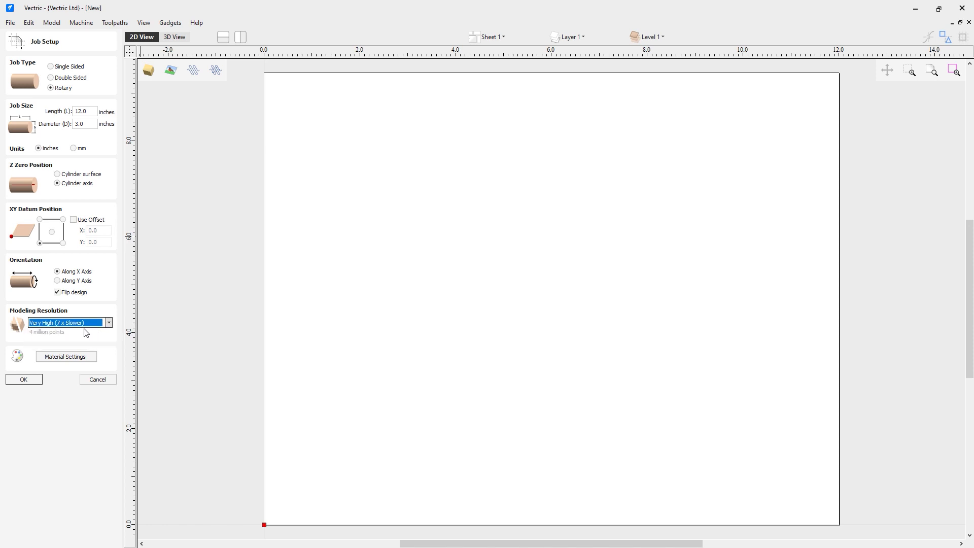
{"action": "mouse_move", "coordinate": [66, 356]}
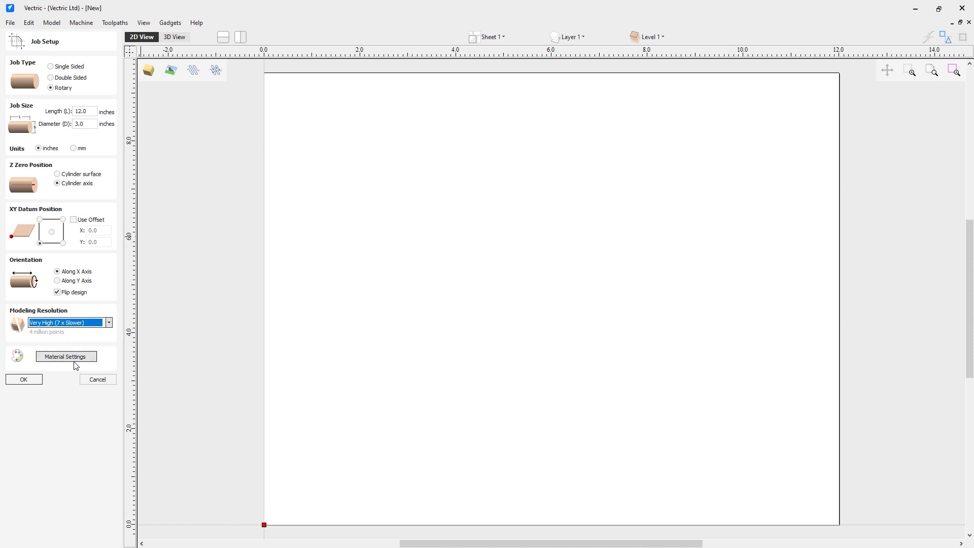
{"action": "left_click", "coordinate": [65, 356]}
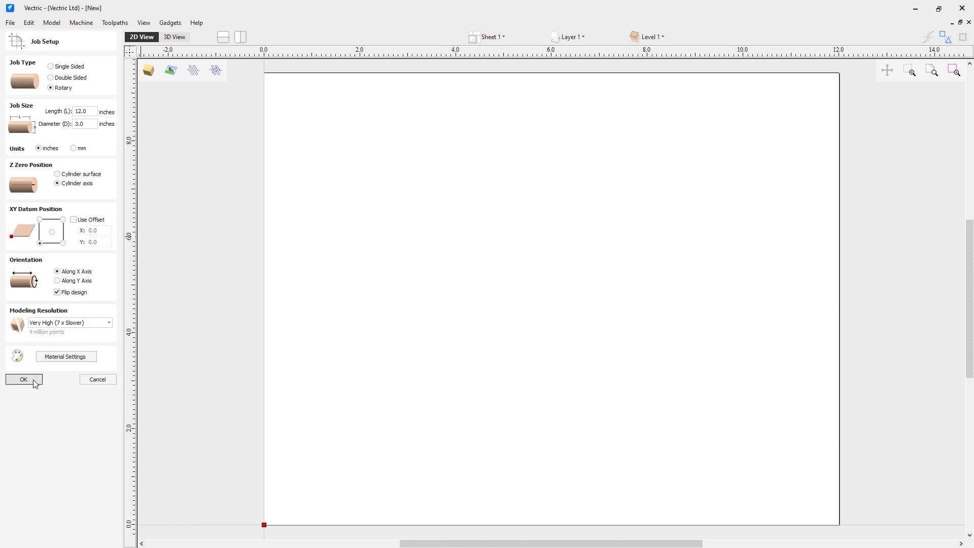
{"action": "mouse_move", "coordinate": [61, 434]}
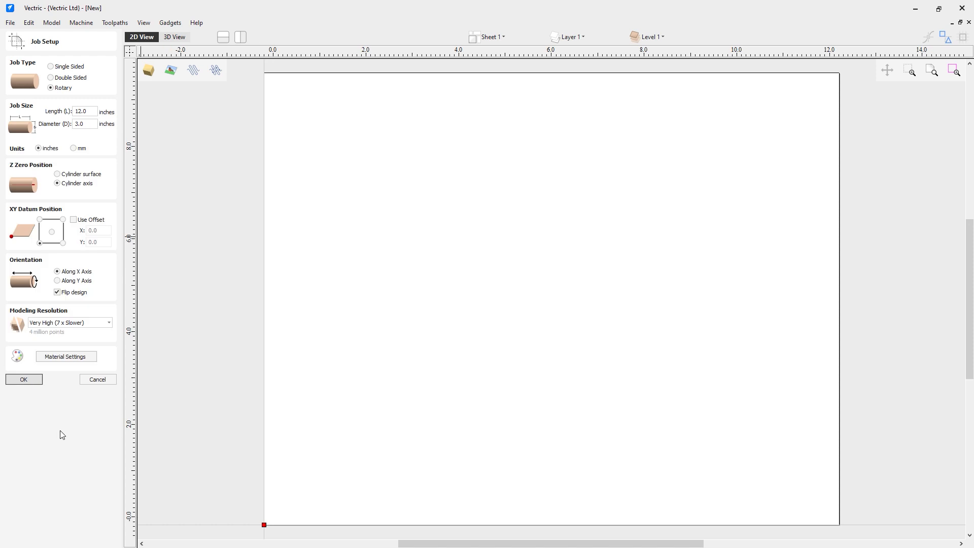
Accept the rotary job setup and launch the Wrapping > Fluting Layout gadget.
{"action": "left_click", "coordinate": [24, 380]}
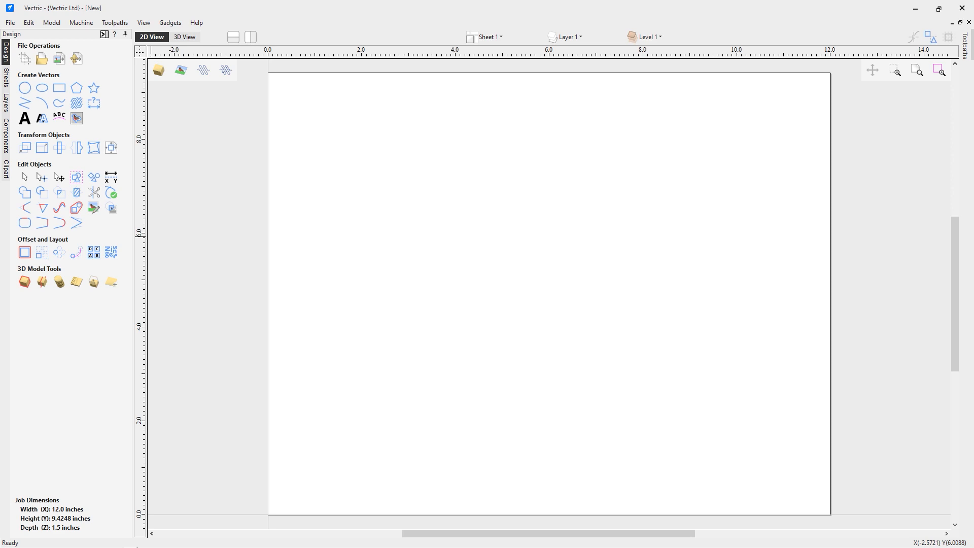
{"action": "mouse_move", "coordinate": [186, 48]}
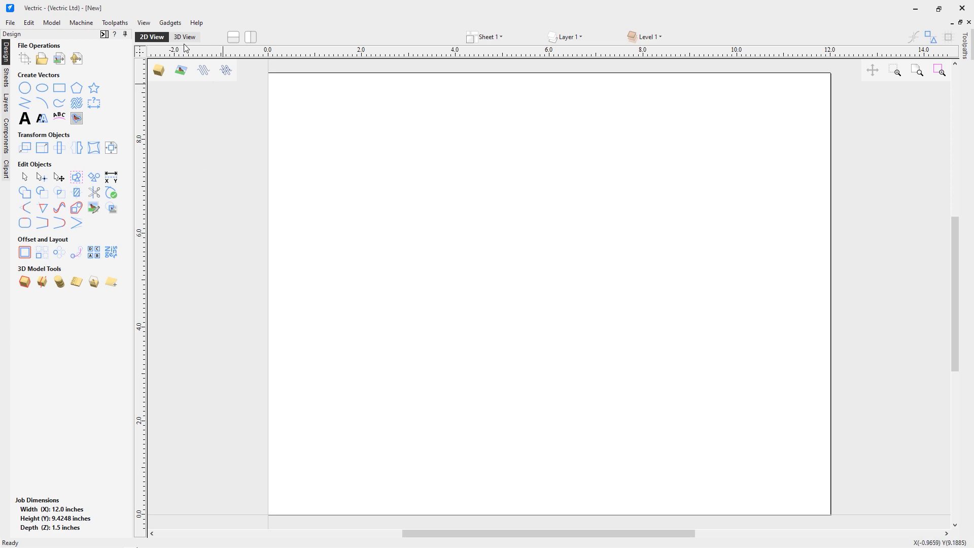
{"action": "left_click", "coordinate": [169, 23]}
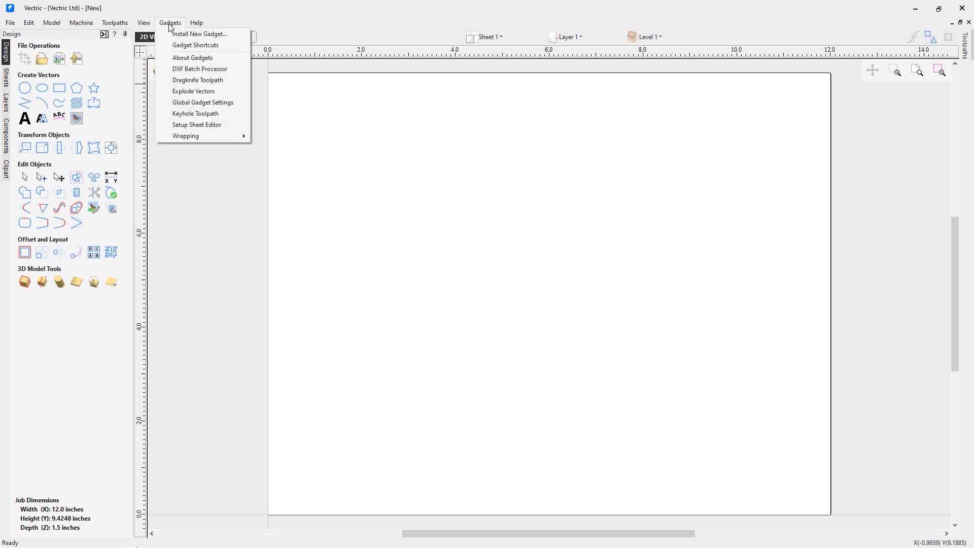
{"action": "mouse_move", "coordinate": [182, 46]}
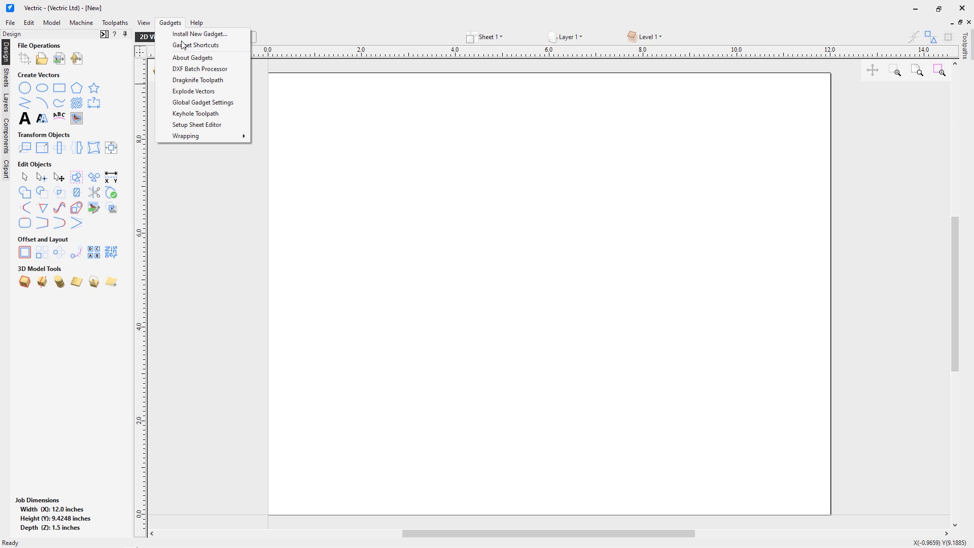
{"action": "mouse_move", "coordinate": [185, 136]}
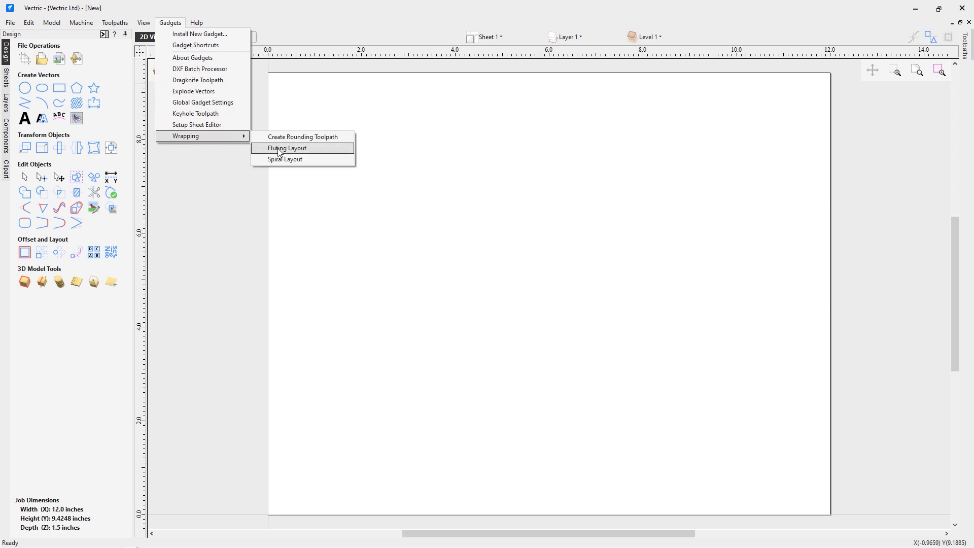
{"action": "left_click", "coordinate": [286, 148]}
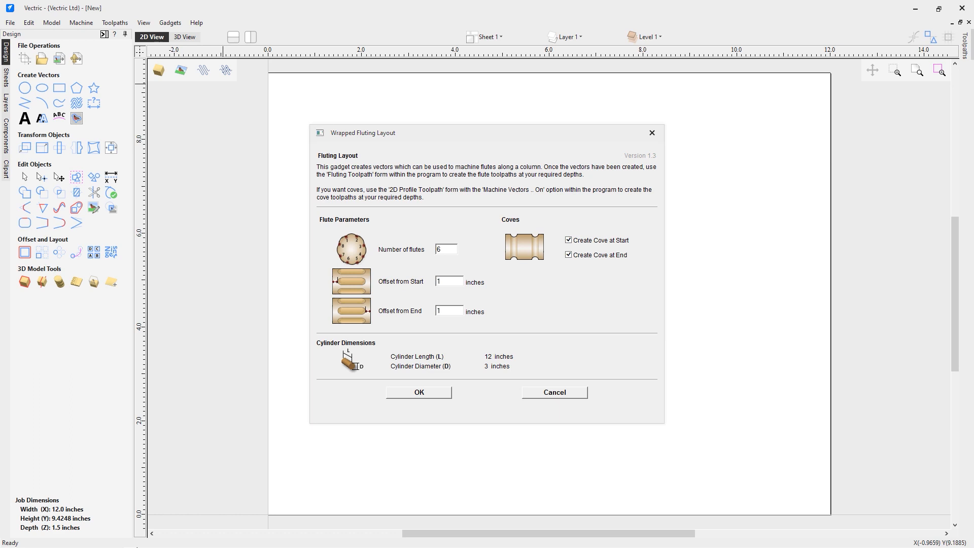
{"action": "mouse_move", "coordinate": [456, 267]}
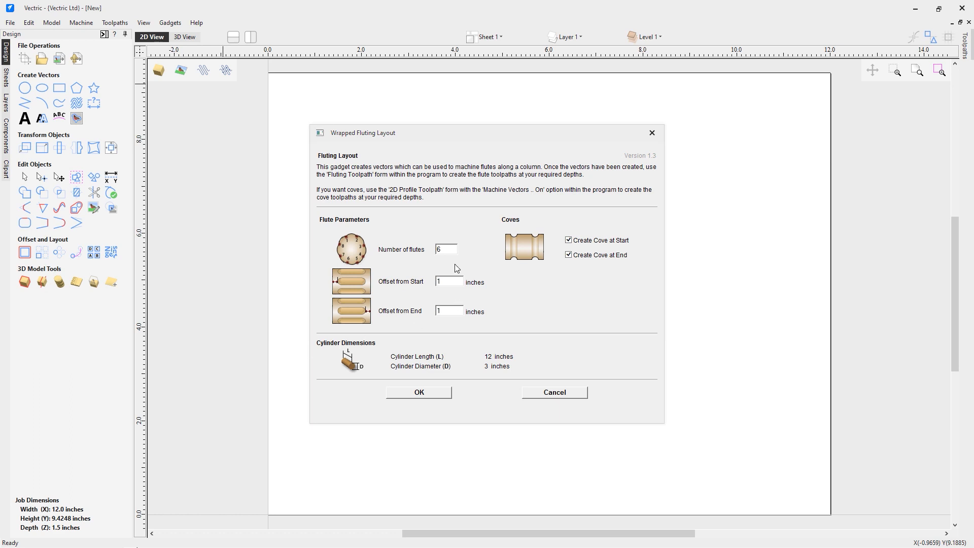
{"action": "mouse_move", "coordinate": [452, 203]}
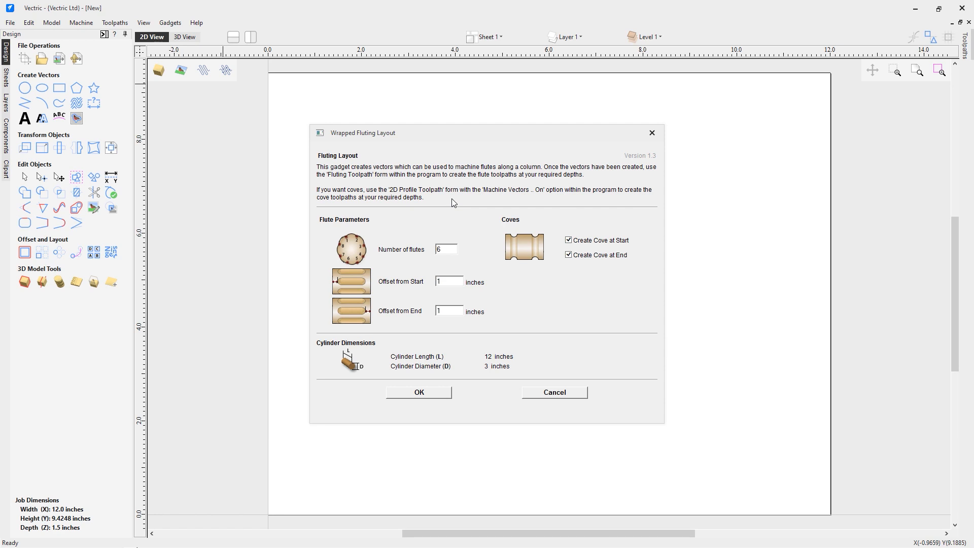
Set 6 flutes with 1-inch start and end offsets and coves, then create the flute vectors.
{"action": "left_click", "coordinate": [446, 250]}
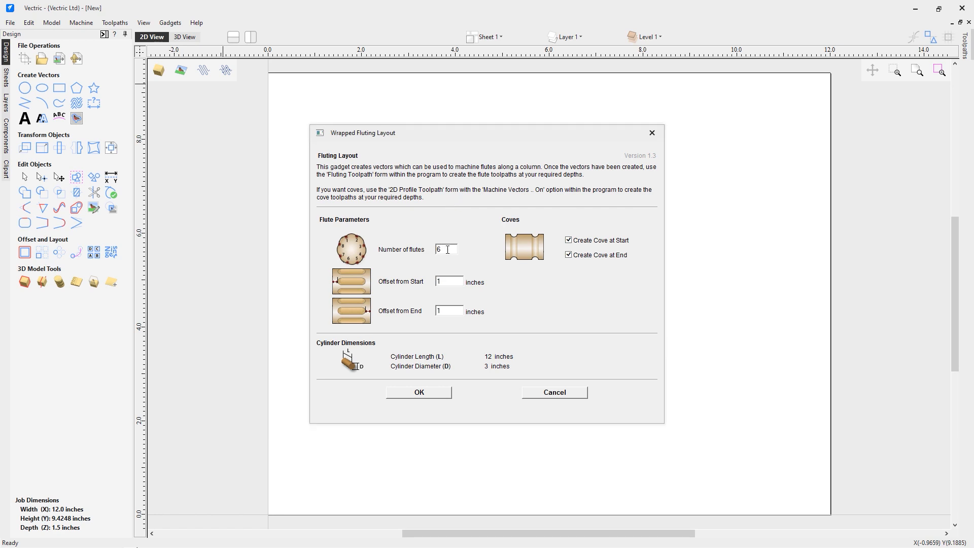
{"action": "left_click", "coordinate": [448, 281]}
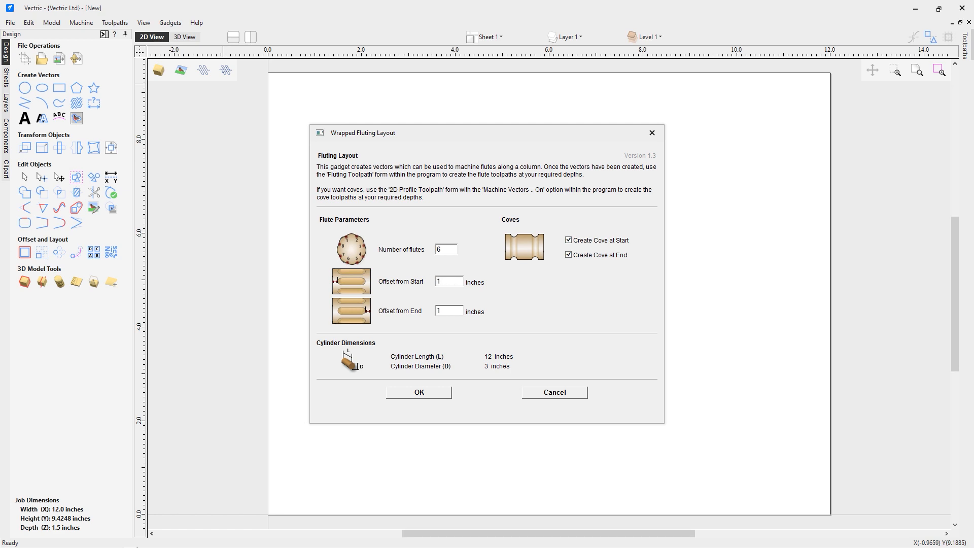
{"action": "left_click", "coordinate": [447, 281]}
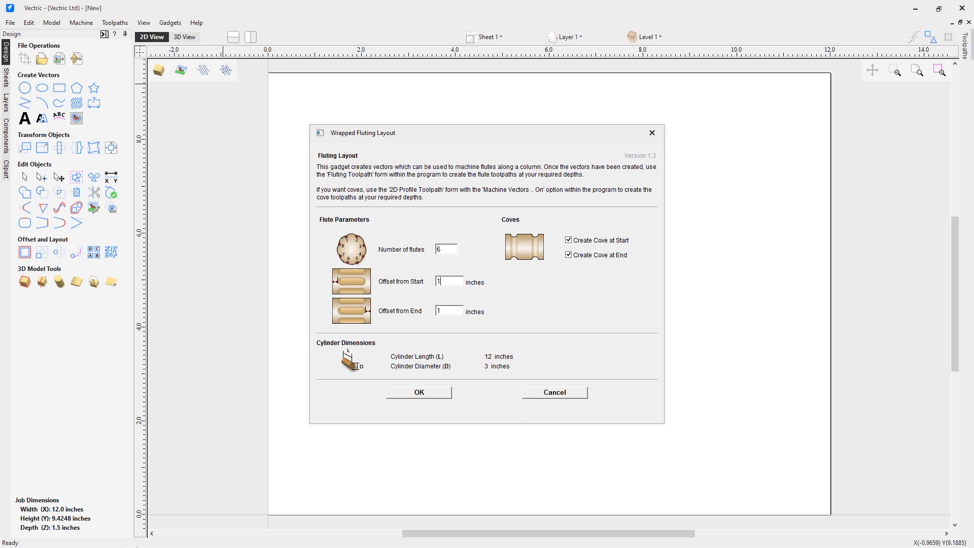
{"action": "mouse_move", "coordinate": [292, 278]}
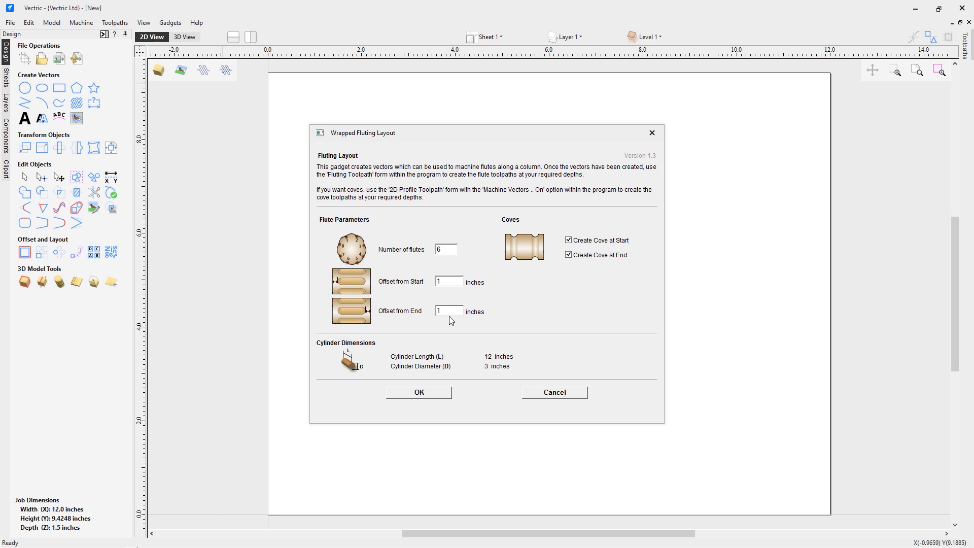
{"action": "left_click", "coordinate": [447, 311]}
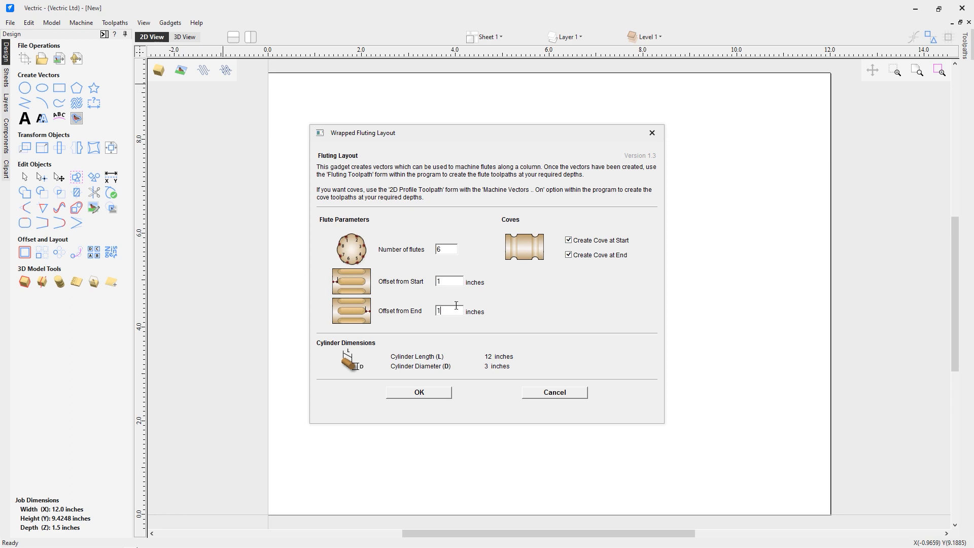
{"action": "mouse_move", "coordinate": [623, 339]}
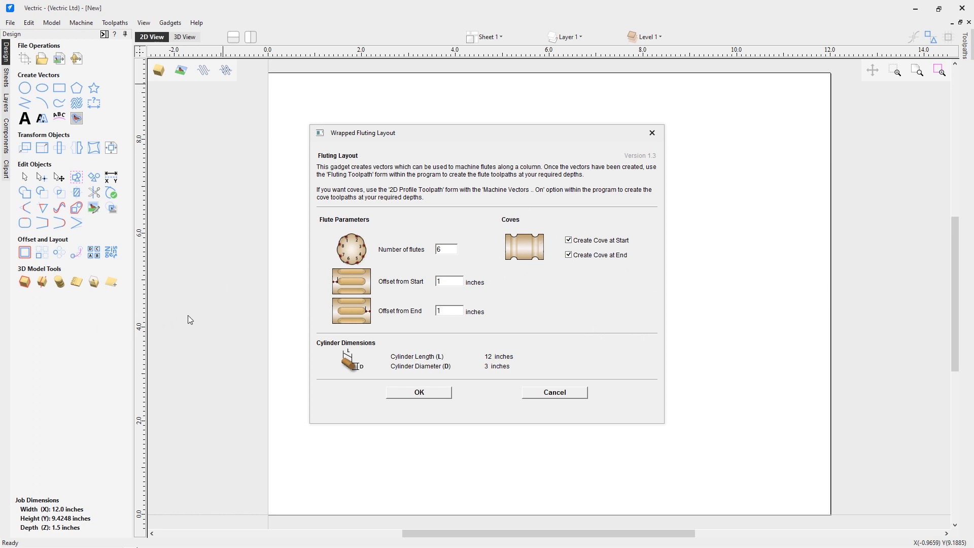
{"action": "mouse_move", "coordinate": [763, 79]}
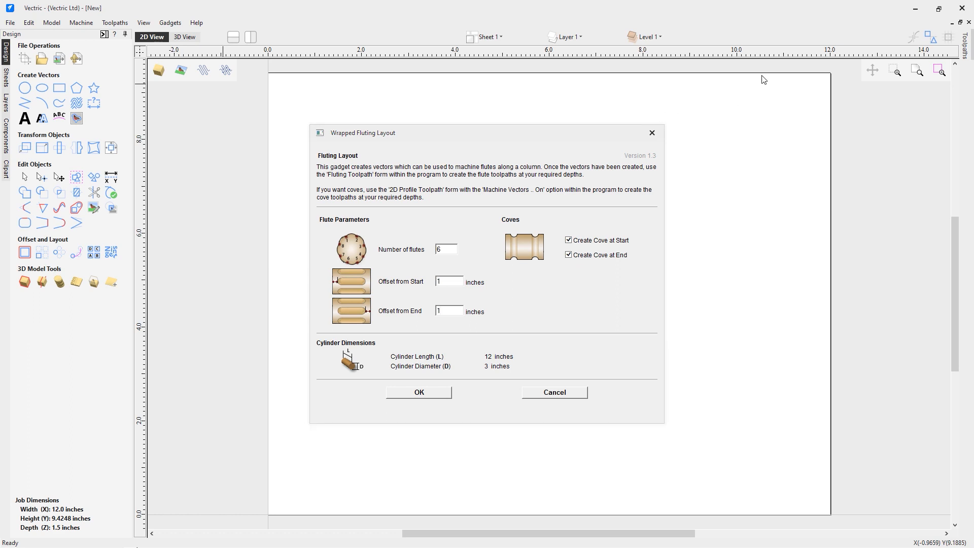
{"action": "mouse_move", "coordinate": [769, 78]}
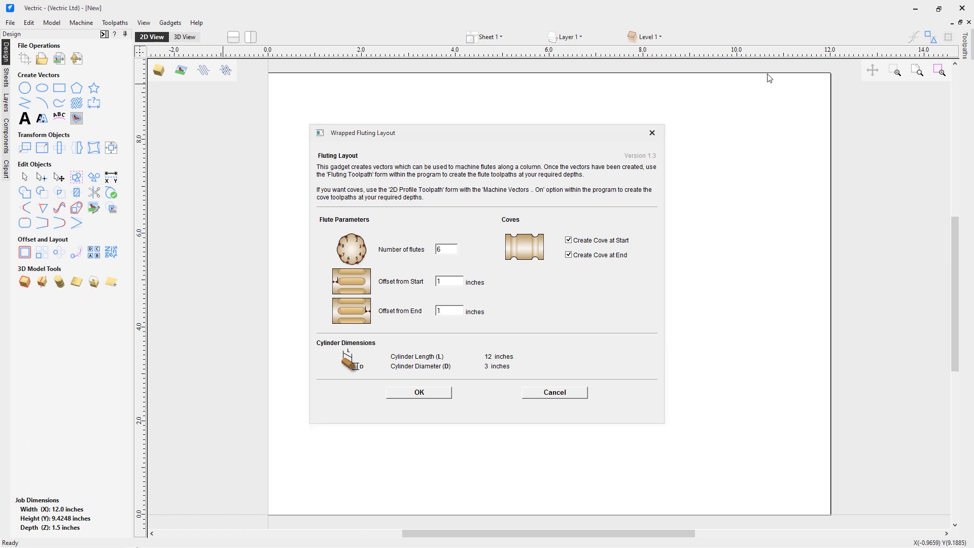
{"action": "mouse_move", "coordinate": [740, 502]}
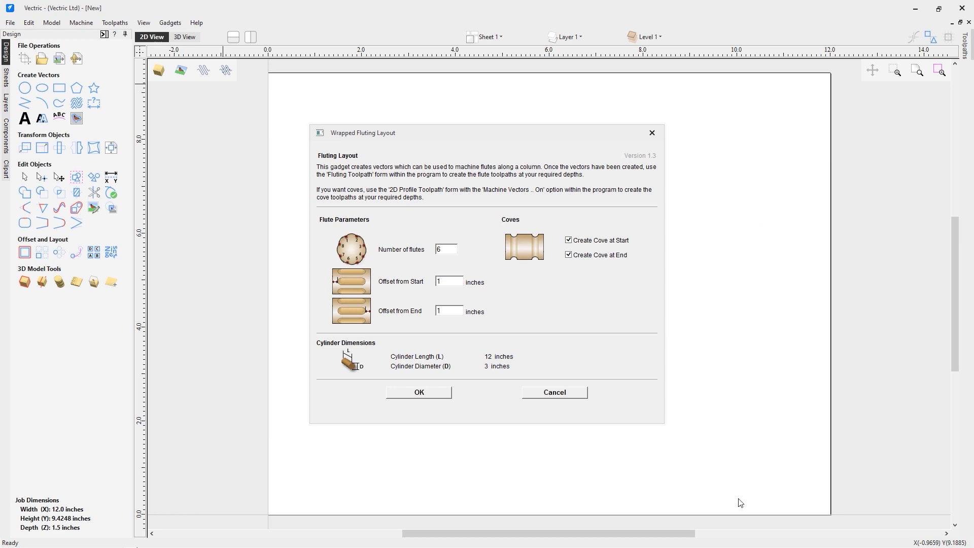
{"action": "mouse_move", "coordinate": [732, 464]}
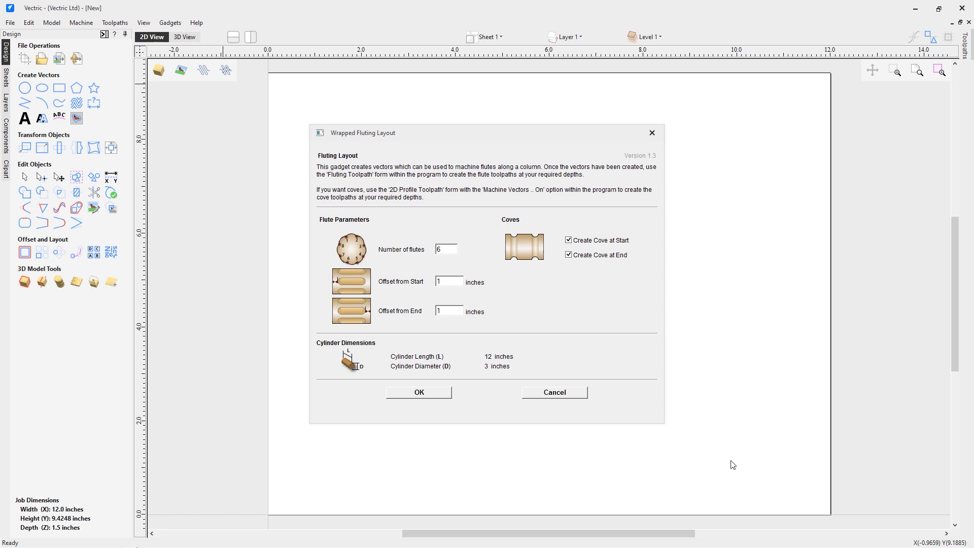
{"action": "mouse_move", "coordinate": [773, 96]}
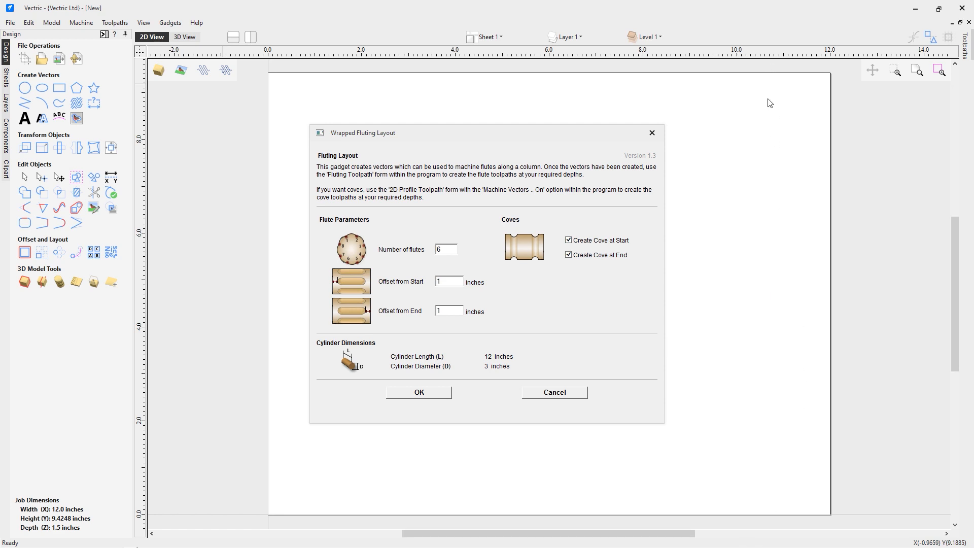
{"action": "mouse_move", "coordinate": [496, 249]}
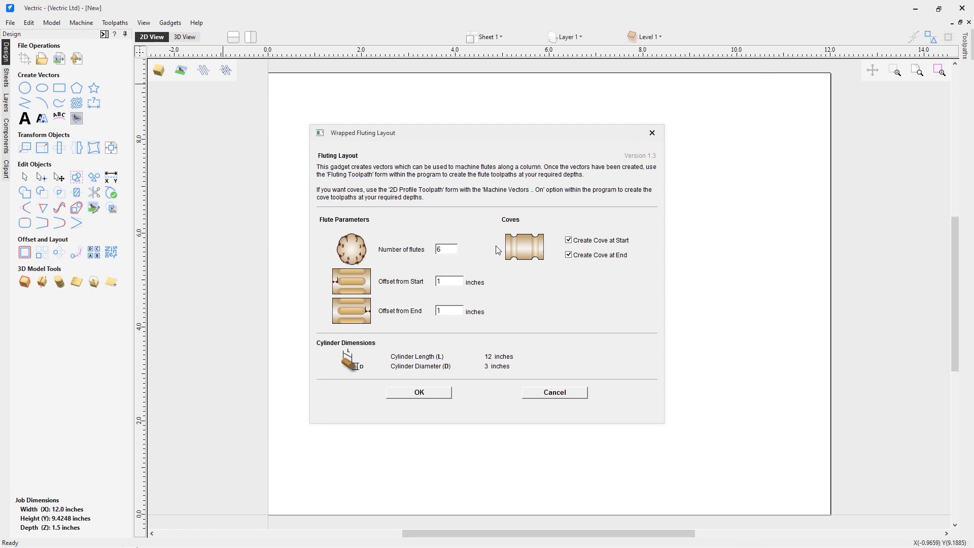
{"action": "mouse_move", "coordinate": [385, 367]}
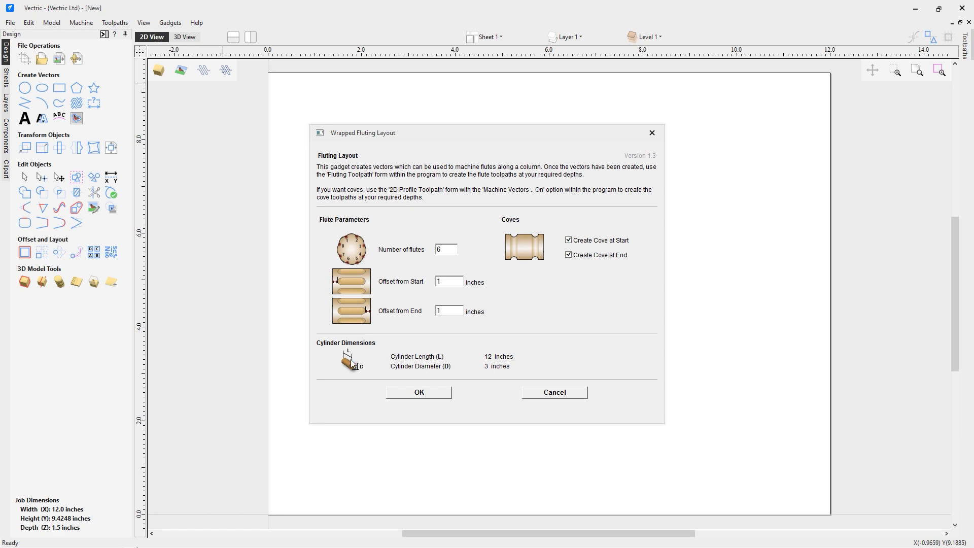
{"action": "mouse_move", "coordinate": [438, 377]}
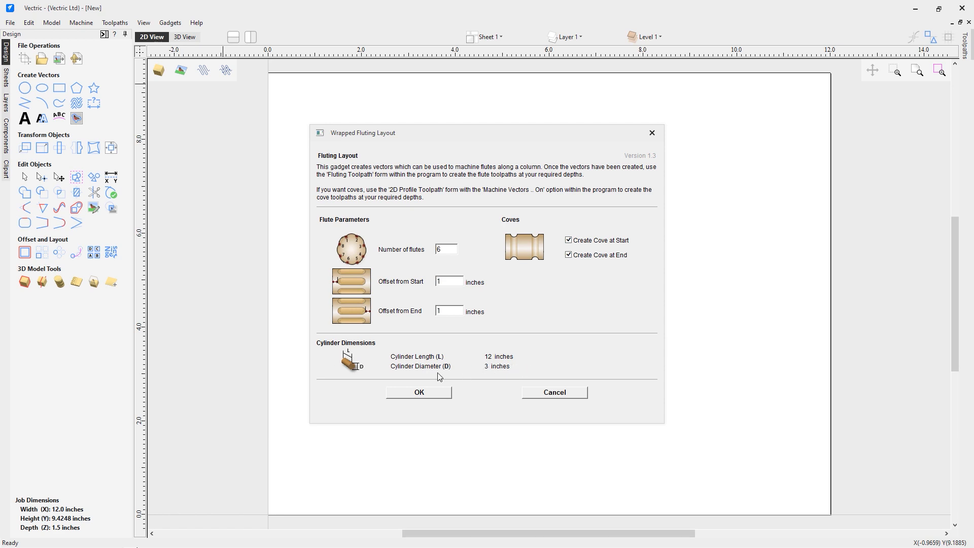
{"action": "mouse_move", "coordinate": [499, 369]}
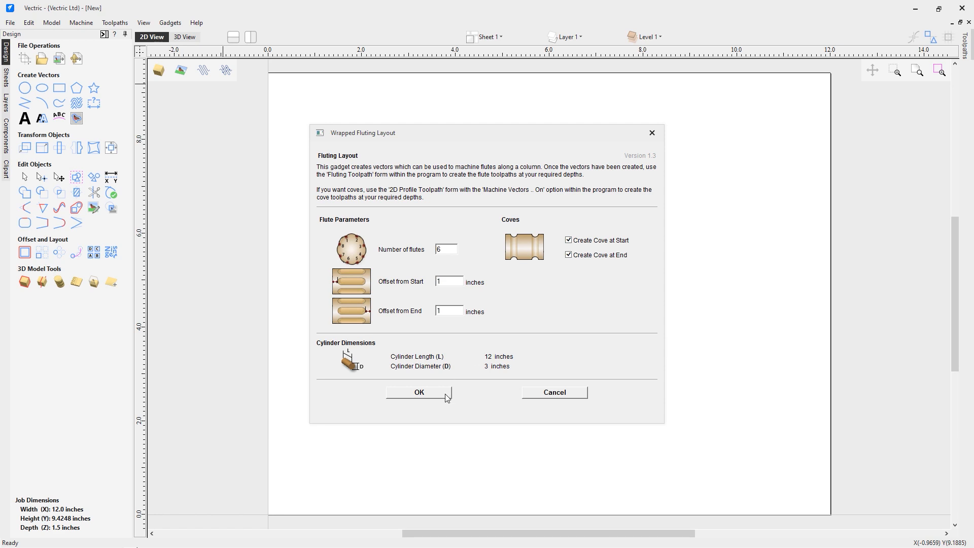
{"action": "left_click", "coordinate": [417, 392]}
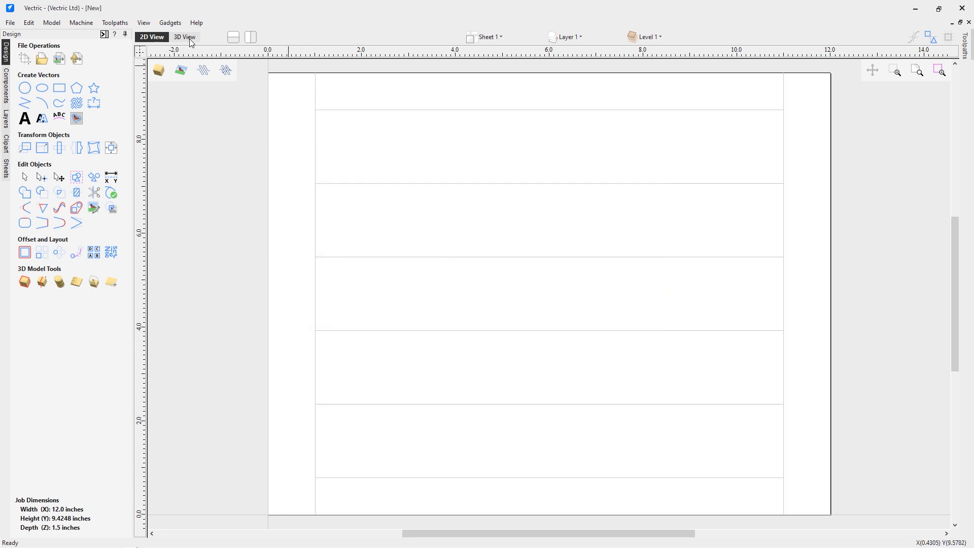
View the flute lines on the cylinder in the 3D preview with the flute layer active.
{"action": "left_click", "coordinate": [184, 37]}
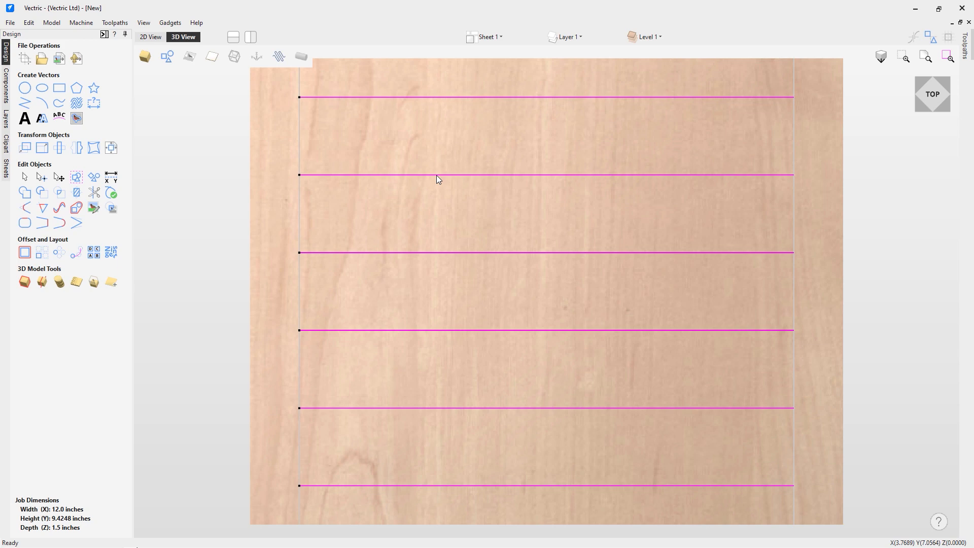
{"action": "mouse_move", "coordinate": [426, 110]}
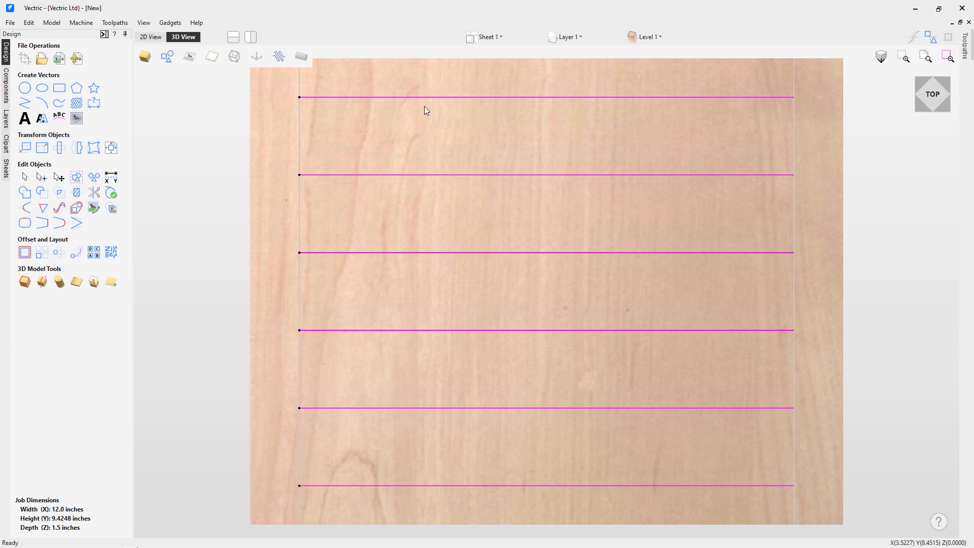
{"action": "mouse_move", "coordinate": [422, 101]}
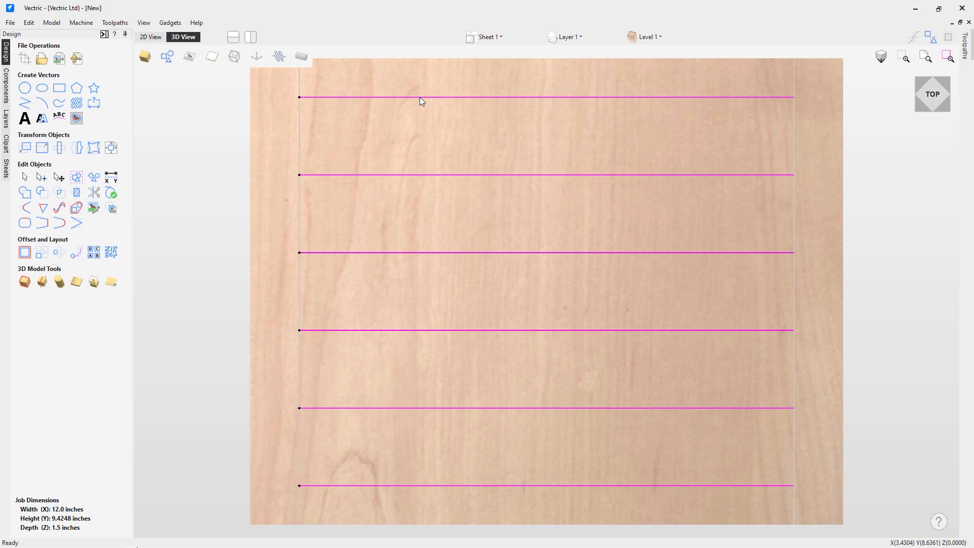
{"action": "mouse_move", "coordinate": [432, 79]}
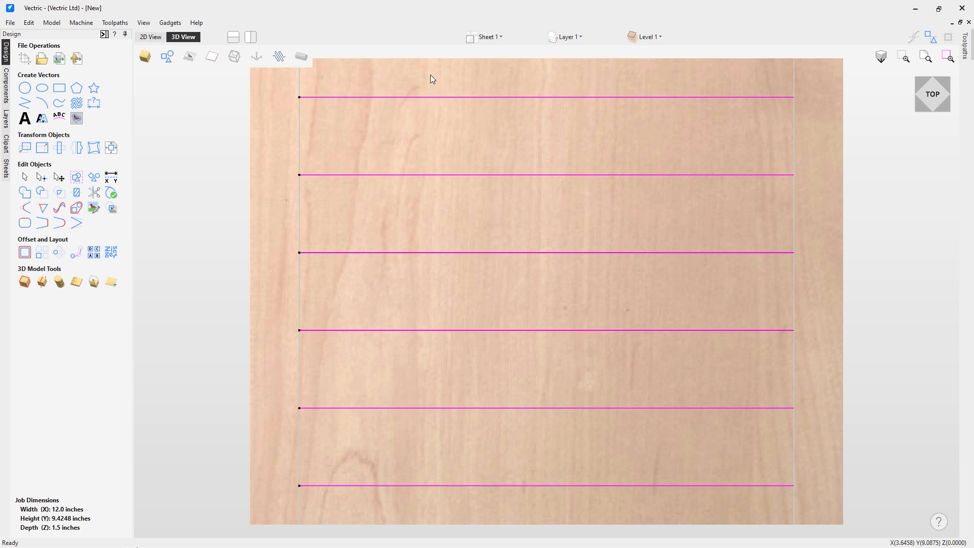
{"action": "mouse_move", "coordinate": [422, 503]}
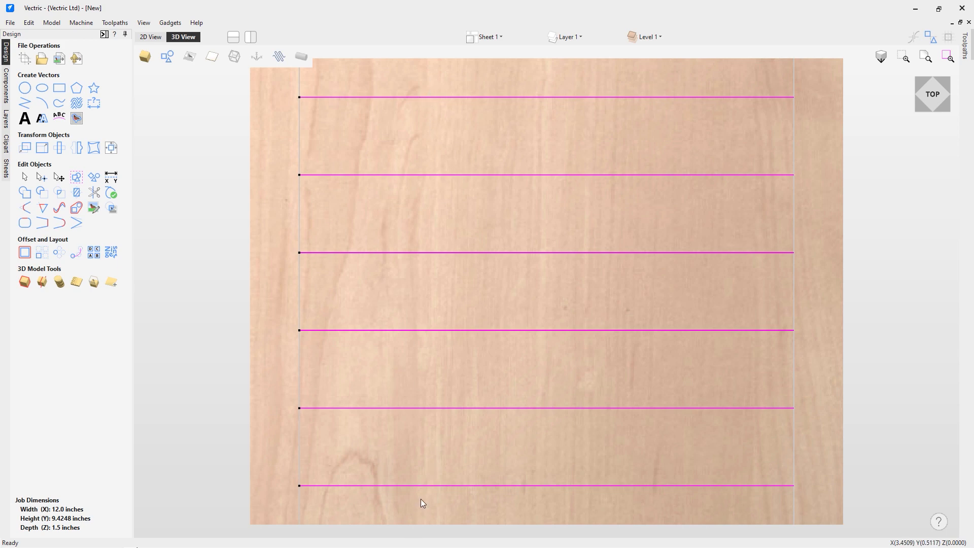
{"action": "mouse_move", "coordinate": [421, 203]}
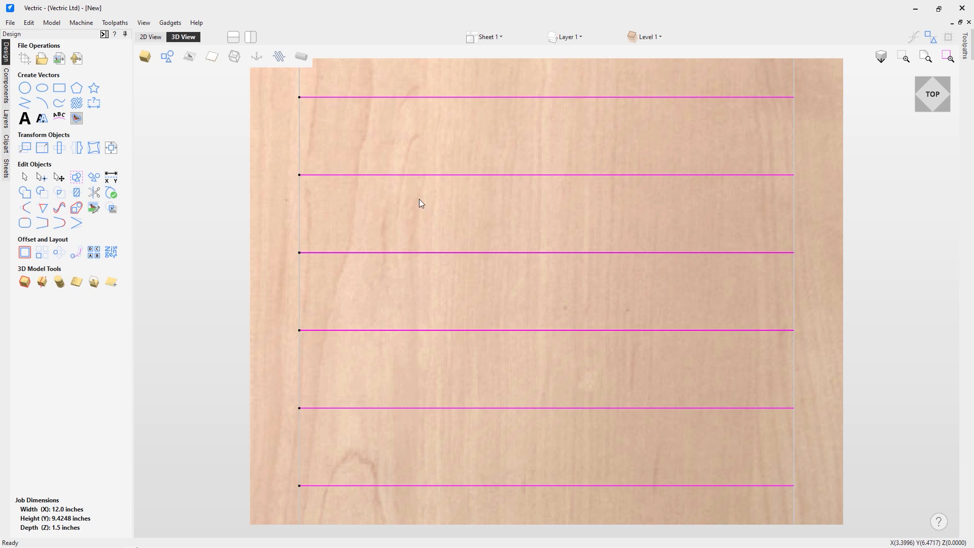
{"action": "mouse_move", "coordinate": [433, 84]}
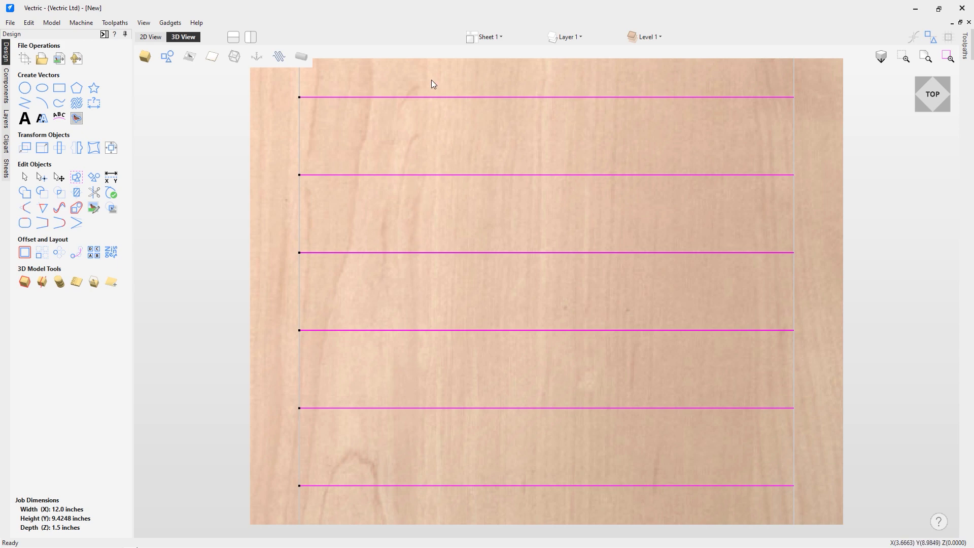
{"action": "mouse_move", "coordinate": [423, 524]}
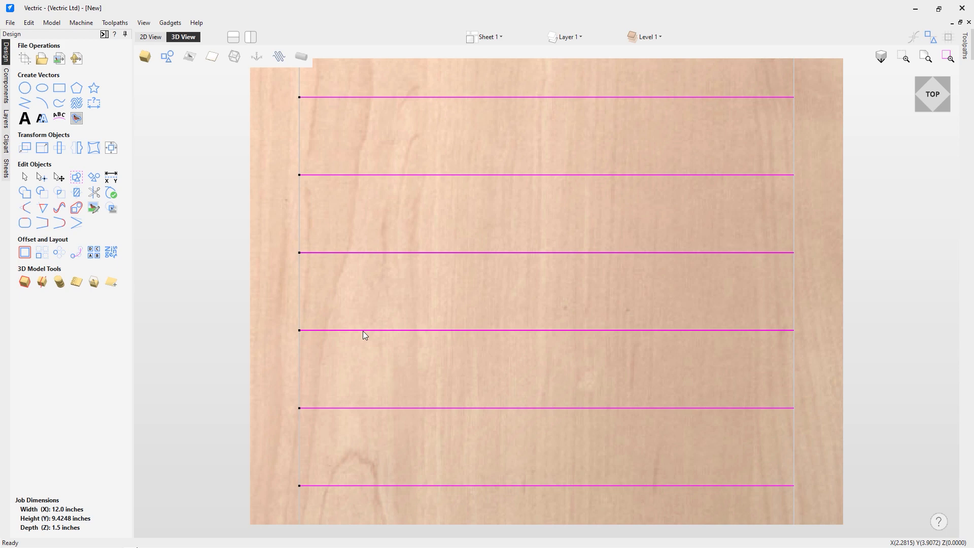
{"action": "mouse_move", "coordinate": [303, 309]}
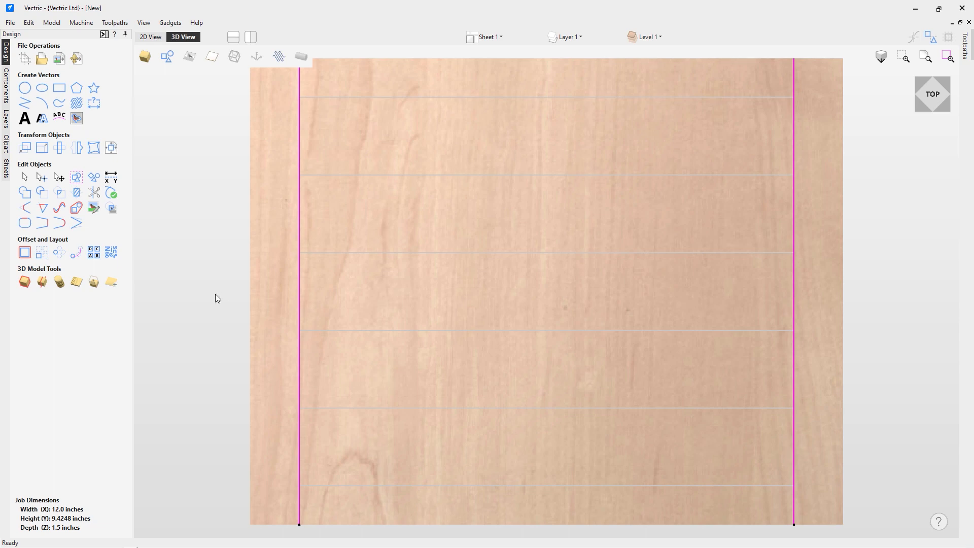
{"action": "mouse_move", "coordinate": [349, 327]}
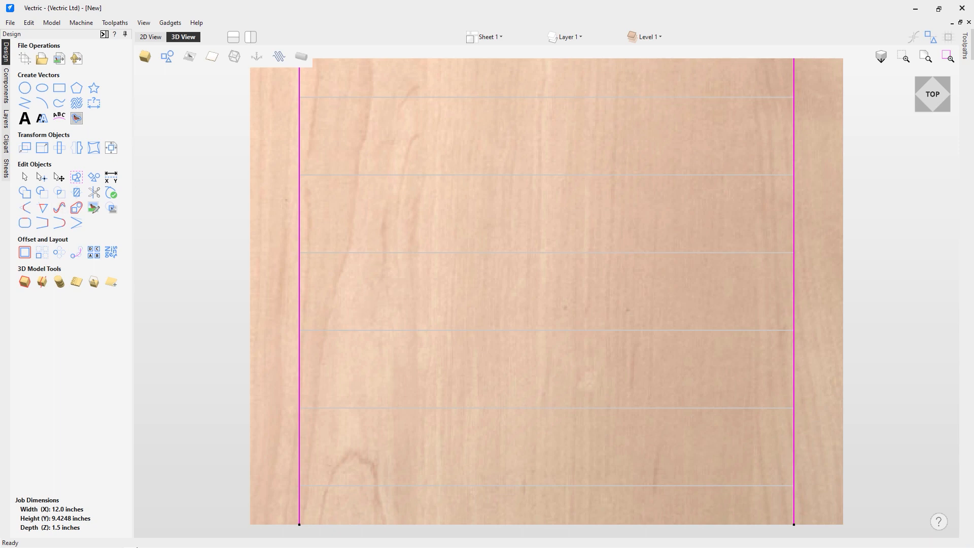
{"action": "mouse_move", "coordinate": [381, 54]}
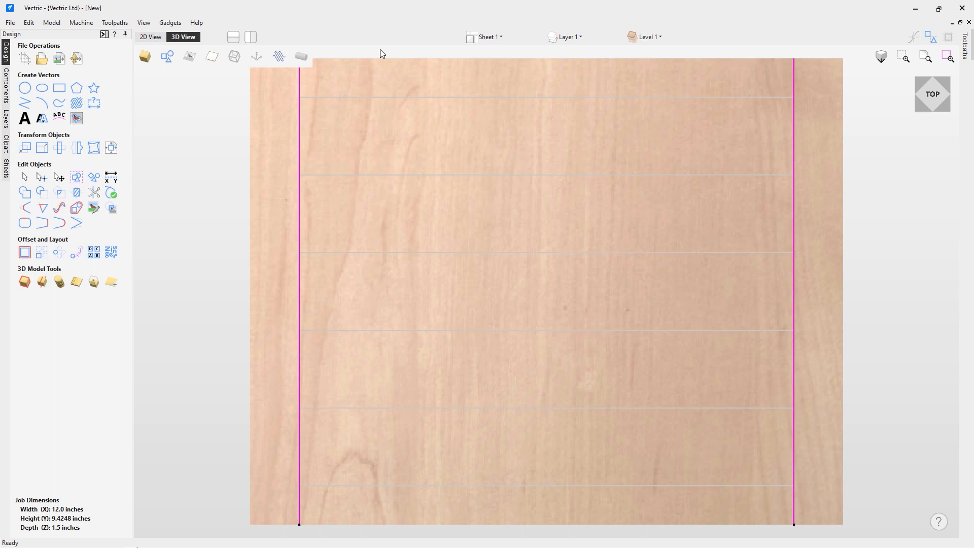
{"action": "left_click", "coordinate": [568, 36]}
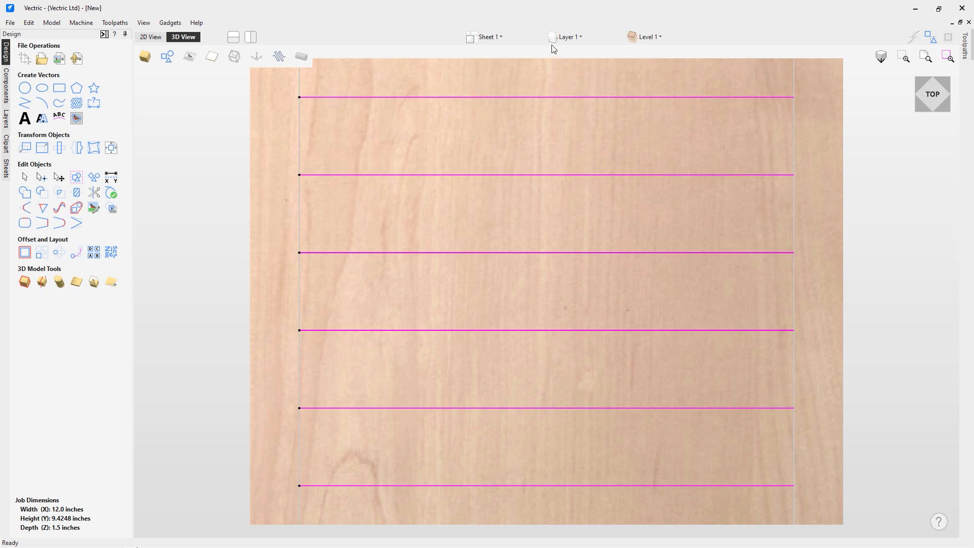
Make the Cove Vectors layer active and switch to the Toolpaths panel.
{"action": "left_click", "coordinate": [563, 37]}
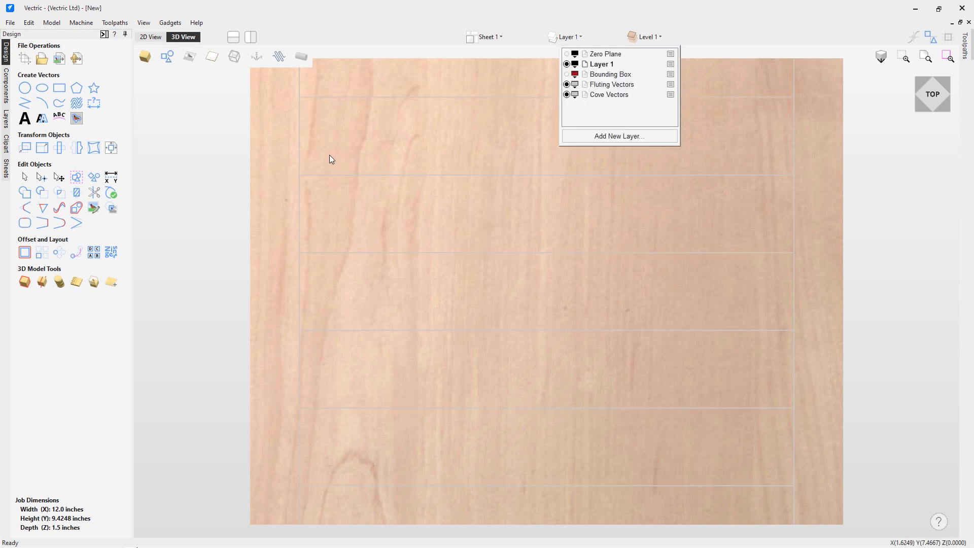
{"action": "left_click", "coordinate": [568, 36]}
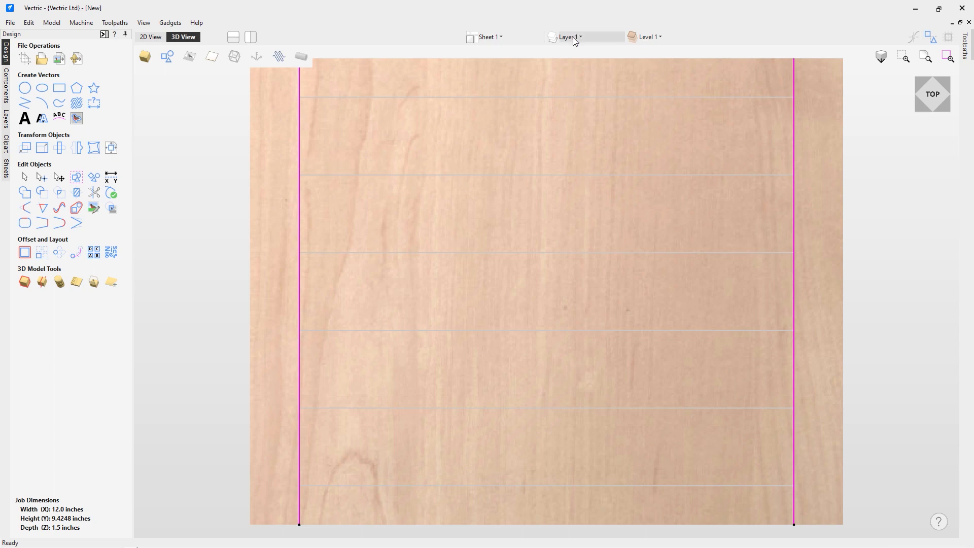
{"action": "left_click", "coordinate": [567, 37]}
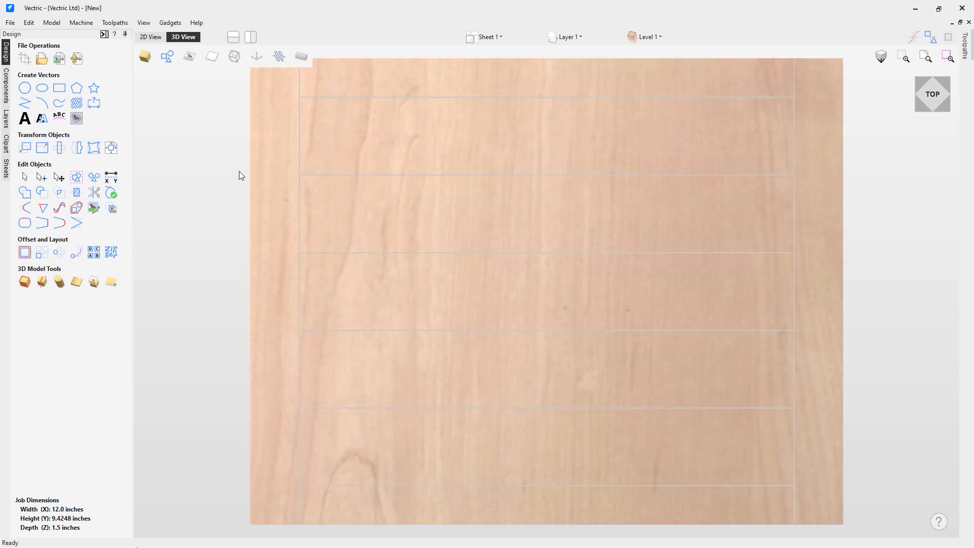
{"action": "mouse_move", "coordinate": [104, 33]}
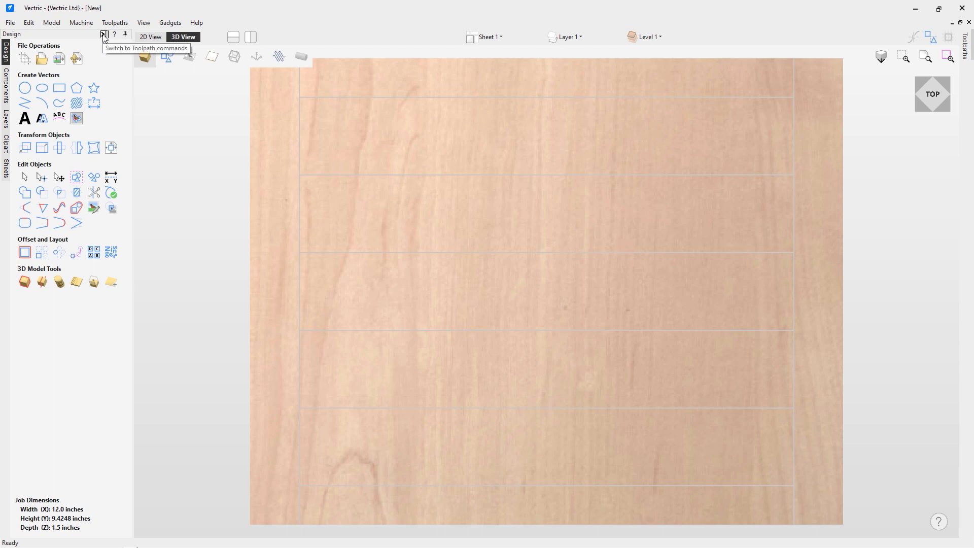
{"action": "left_click", "coordinate": [103, 34]}
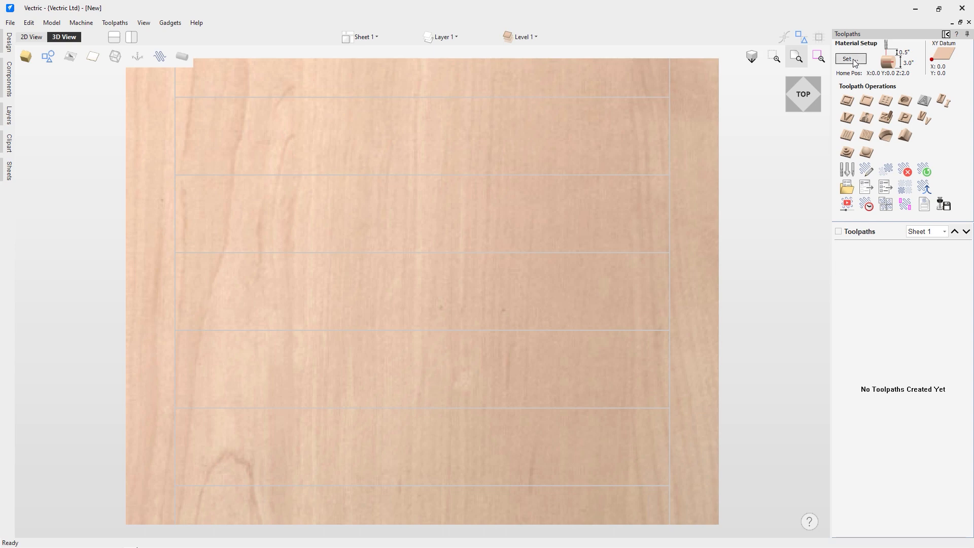
Review the cylinder material setup: 3.0-inch diameter, centre Z-zero, 0.5-inch clearance and plunge gaps.
{"action": "left_click", "coordinate": [847, 58]}
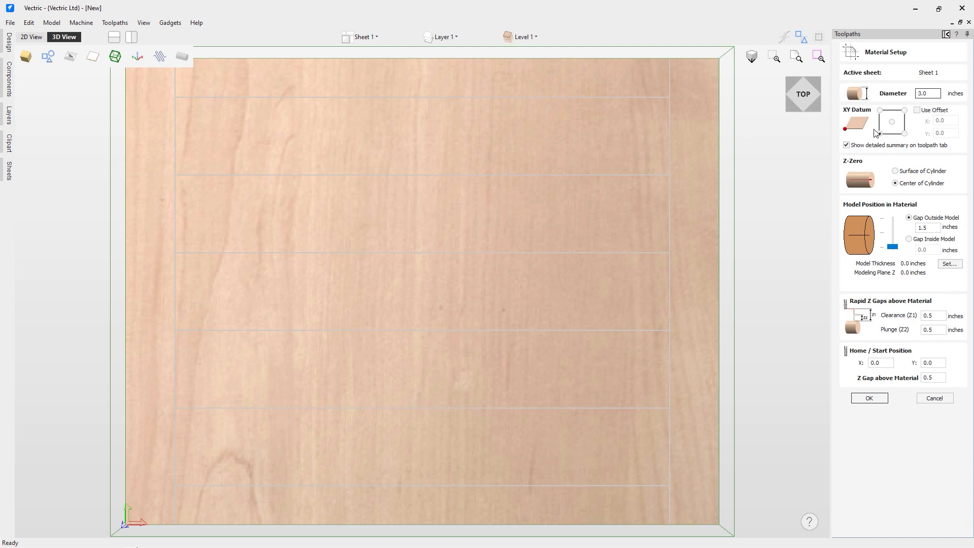
{"action": "mouse_move", "coordinate": [893, 198]}
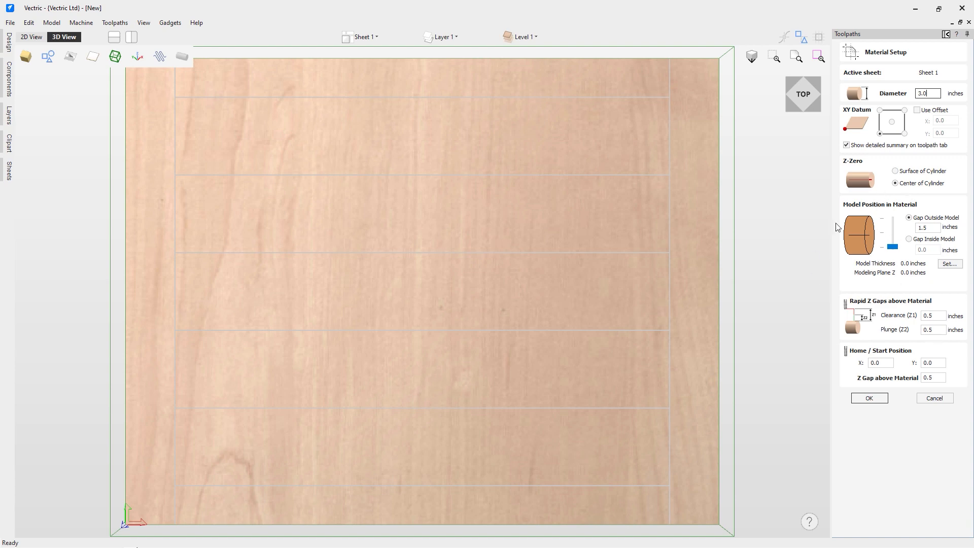
{"action": "mouse_move", "coordinate": [879, 245]}
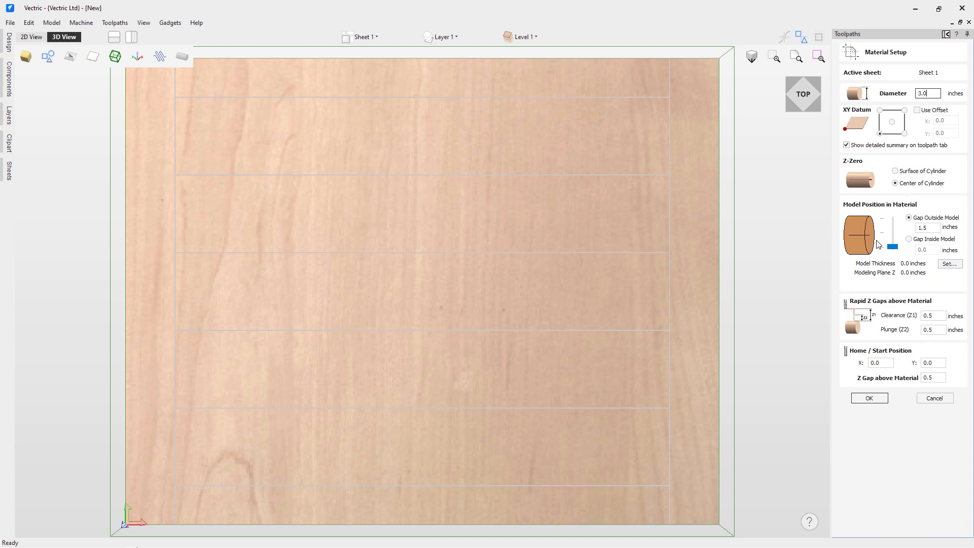
{"action": "left_click", "coordinate": [931, 328]}
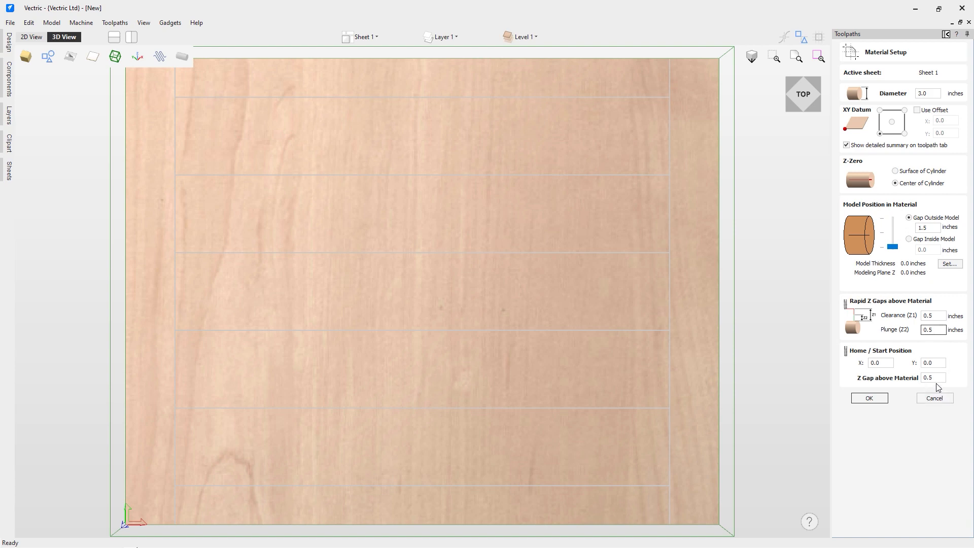
{"action": "left_click", "coordinate": [932, 377]}
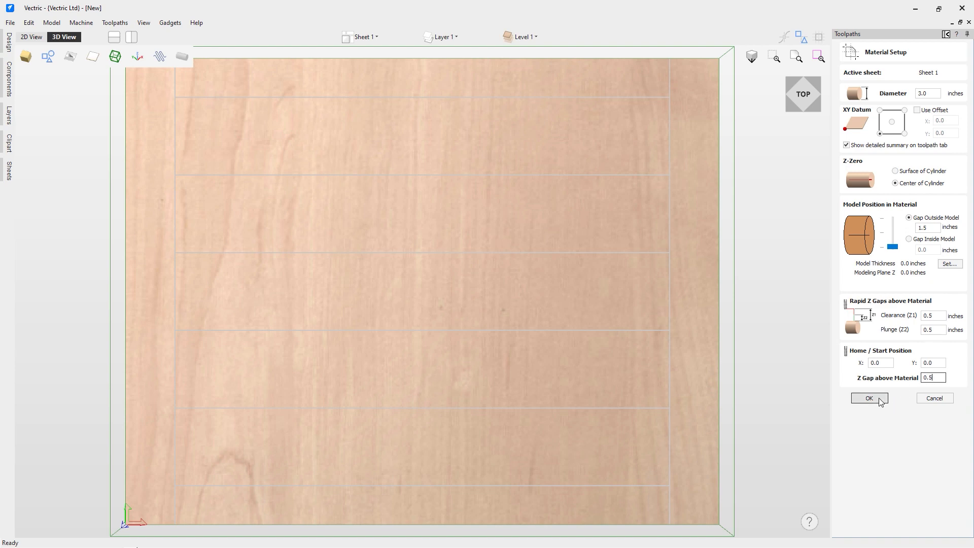
{"action": "mouse_move", "coordinate": [872, 403]}
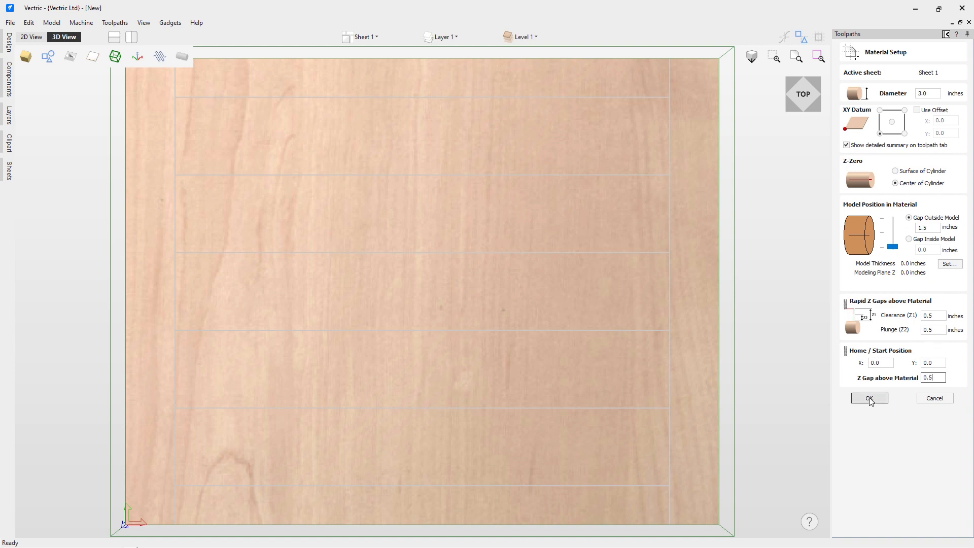
Accept the cylinder material settings.
{"action": "left_click", "coordinate": [869, 398]}
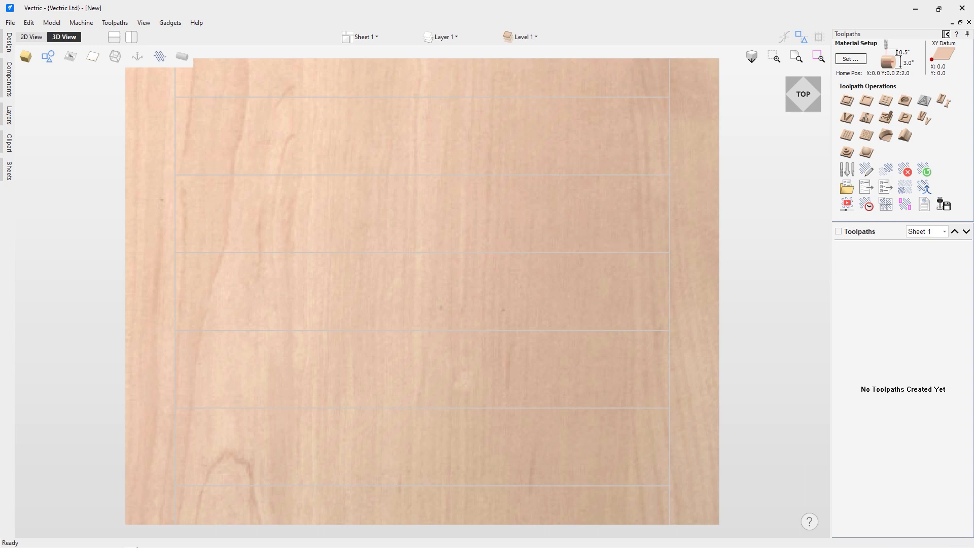
{"action": "mouse_move", "coordinate": [169, 259]}
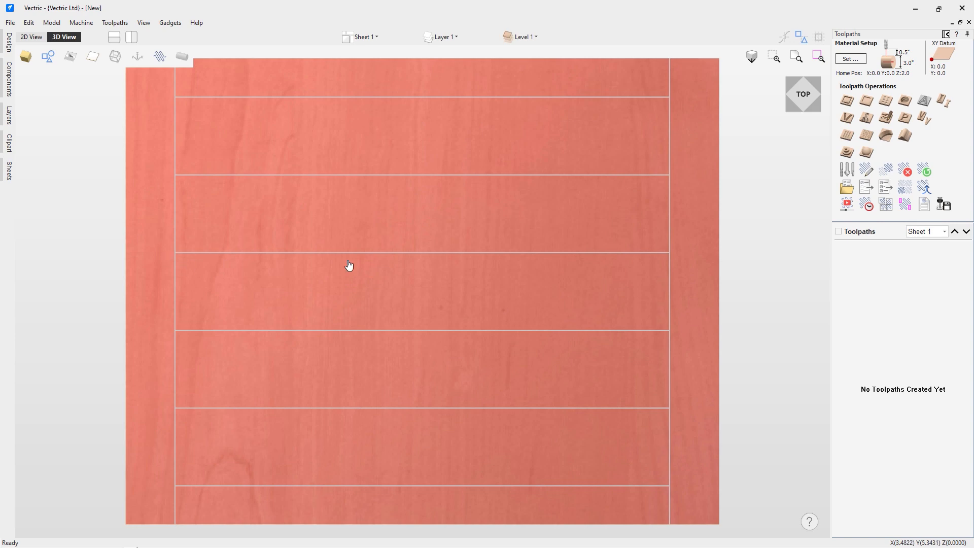
{"action": "mouse_move", "coordinate": [715, 252]}
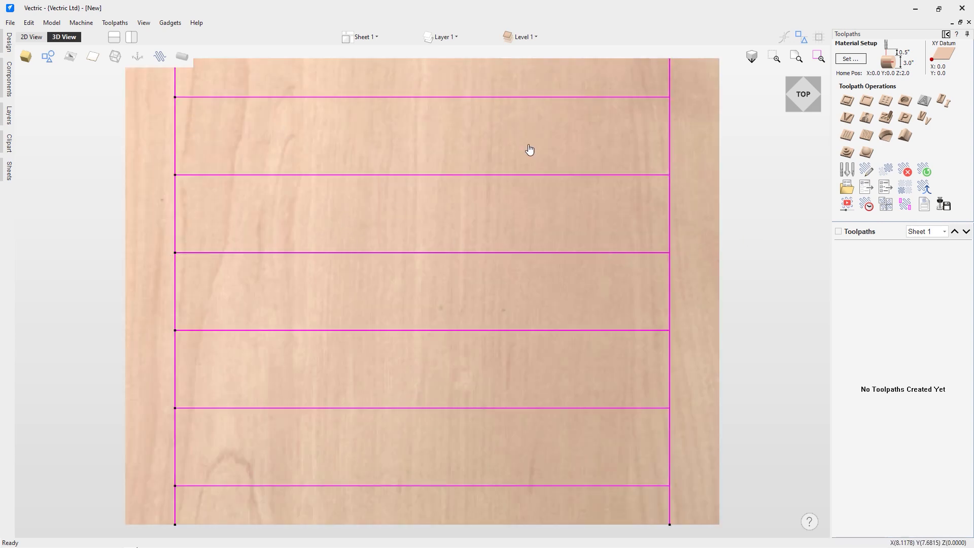
{"action": "mouse_move", "coordinate": [702, 117]}
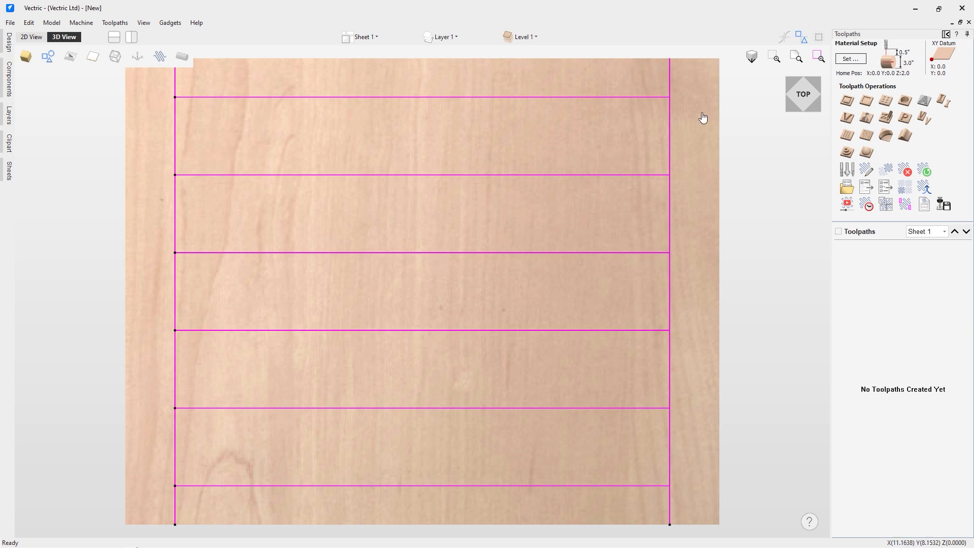
{"action": "mouse_move", "coordinate": [846, 100]}
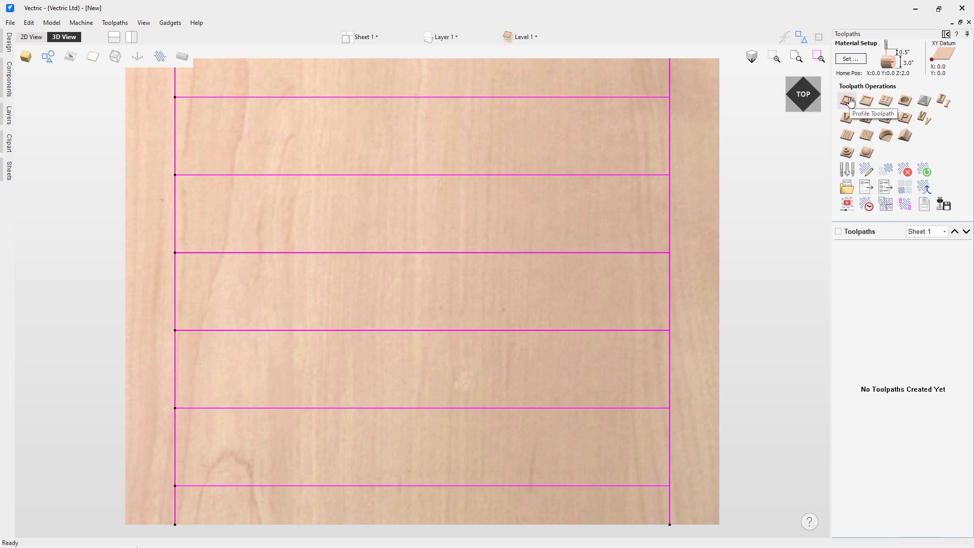
Start a 2D profile toolpath on the selected lines and bring up the tool database.
{"action": "left_click", "coordinate": [846, 100]}
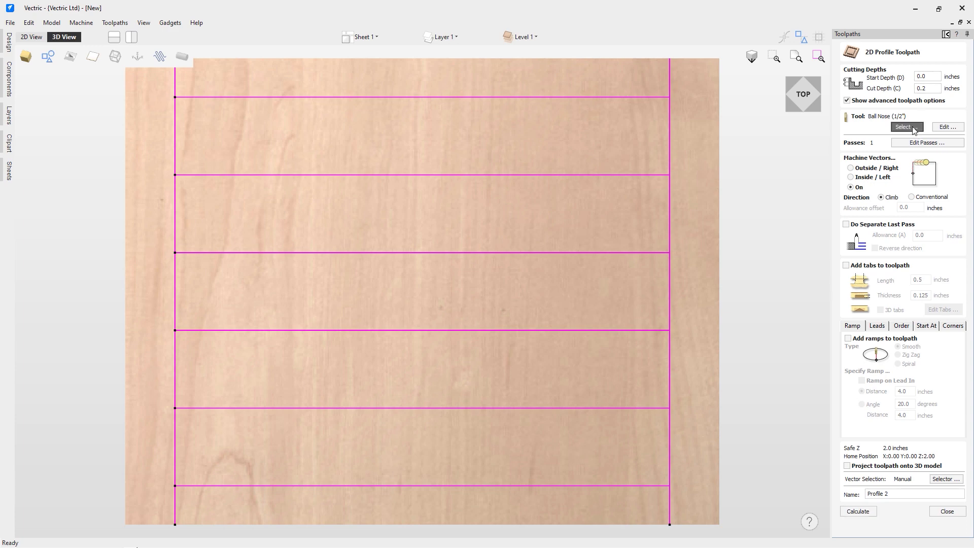
{"action": "left_click", "coordinate": [905, 127]}
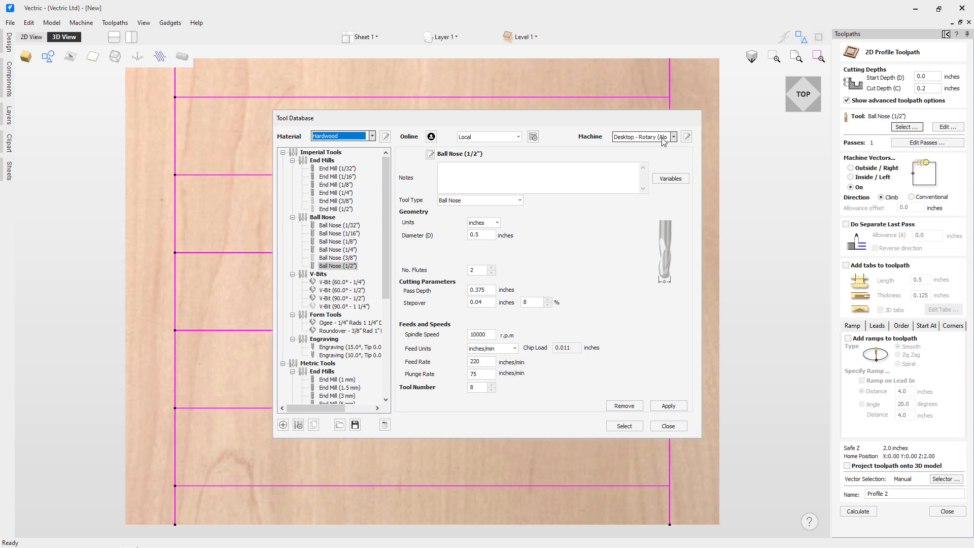
Choose the Desktop - Rotary (Along X) machine and select the Ball Nose (1/2") cutter.
{"action": "left_click", "coordinate": [672, 136]}
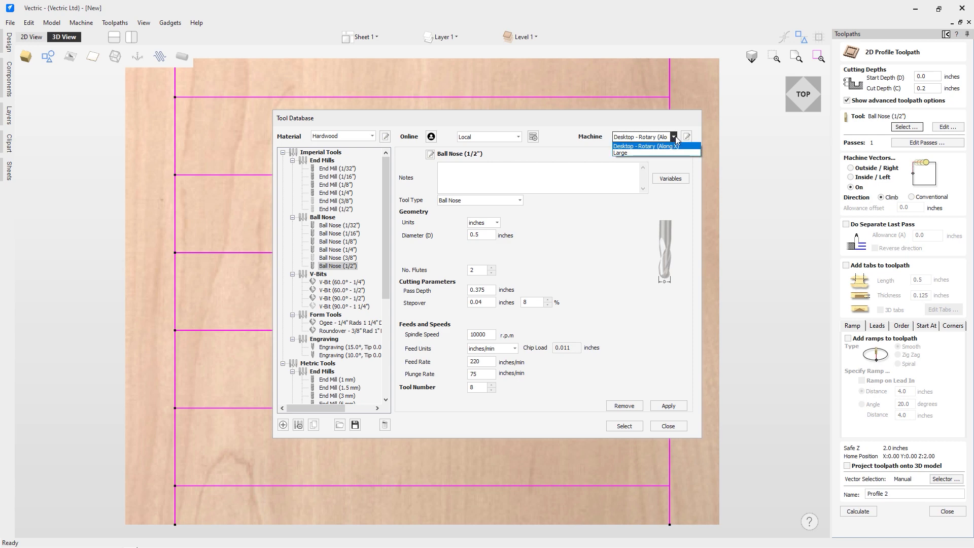
{"action": "left_click", "coordinate": [644, 145]}
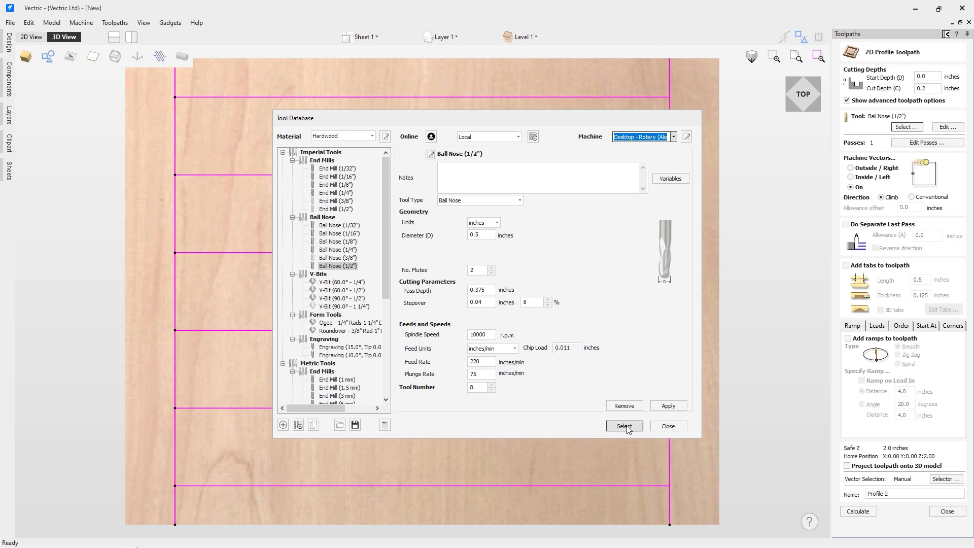
{"action": "left_click", "coordinate": [623, 426]}
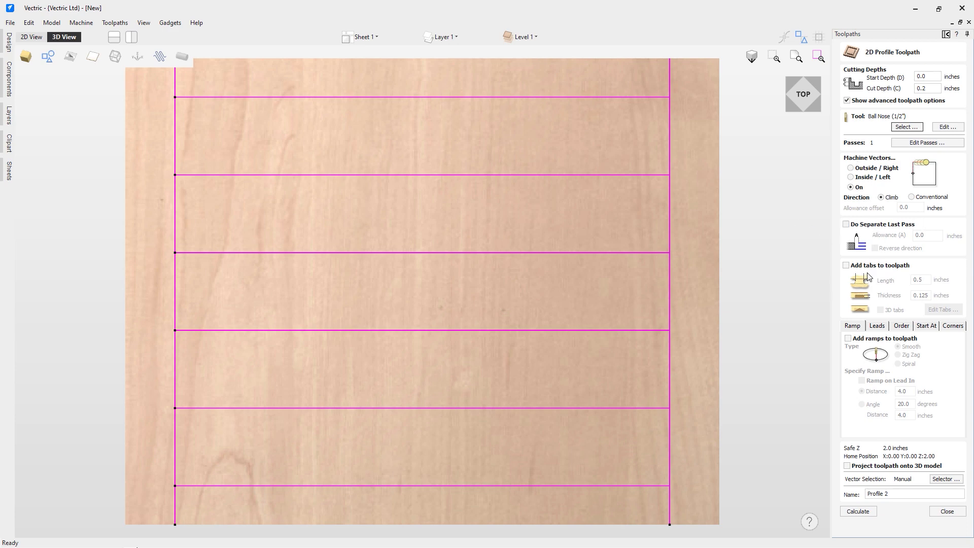
{"action": "mouse_move", "coordinate": [748, 338]}
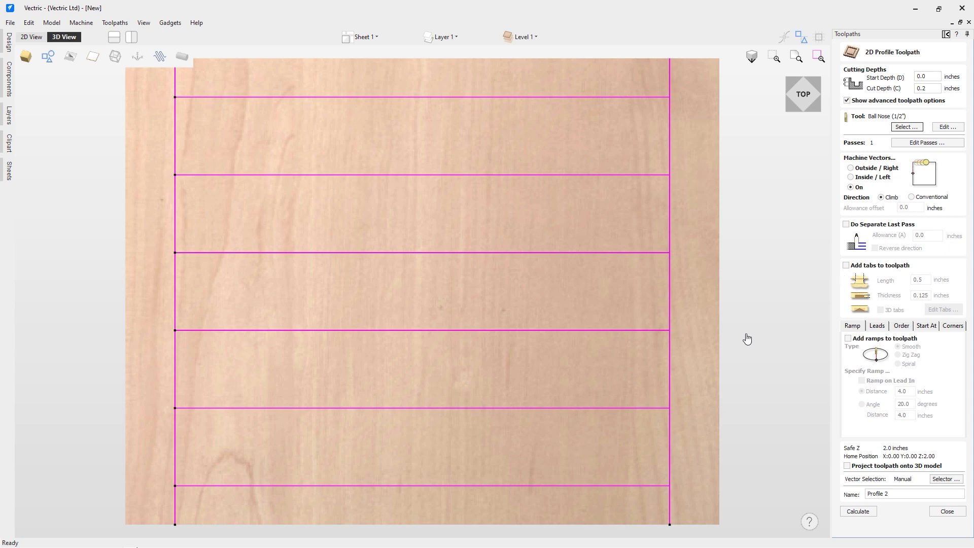
{"action": "mouse_move", "coordinate": [914, 333]}
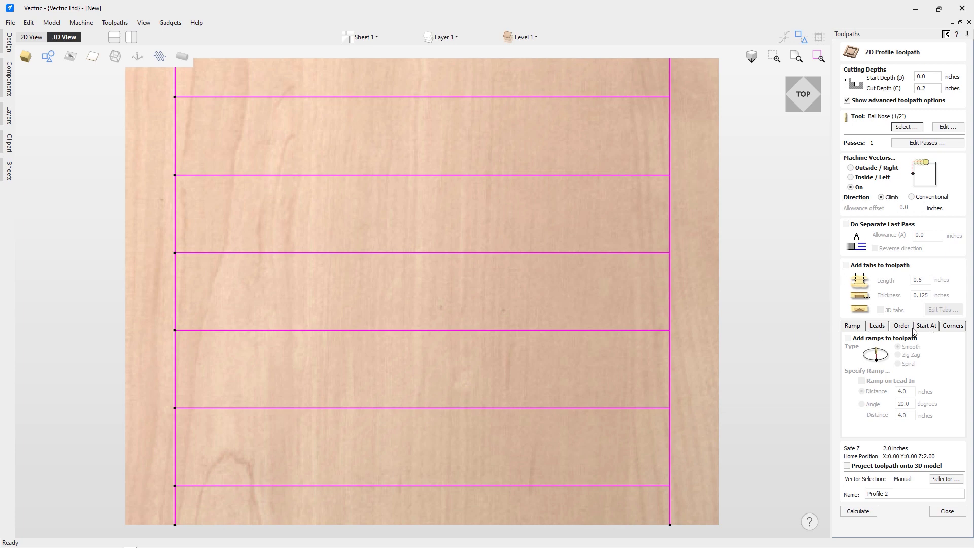
Rename the profile toolpath to 'Profile Flutes'.
{"action": "triple_click", "coordinate": [913, 493]}
{"action": "type", "text": "Flutes"}
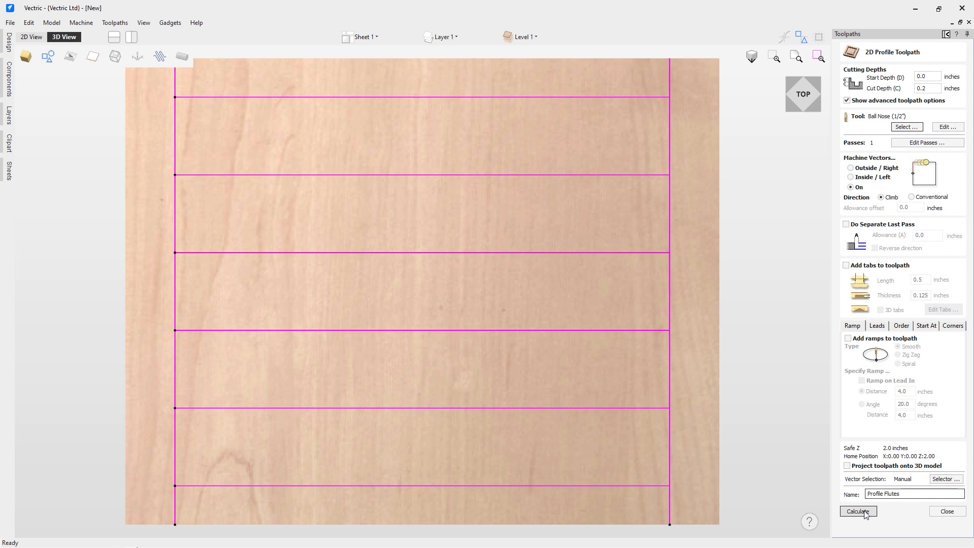
Calculate the Profile Flutes toolpath so it appears wrapped on the cylinder.
{"action": "left_click", "coordinate": [857, 511]}
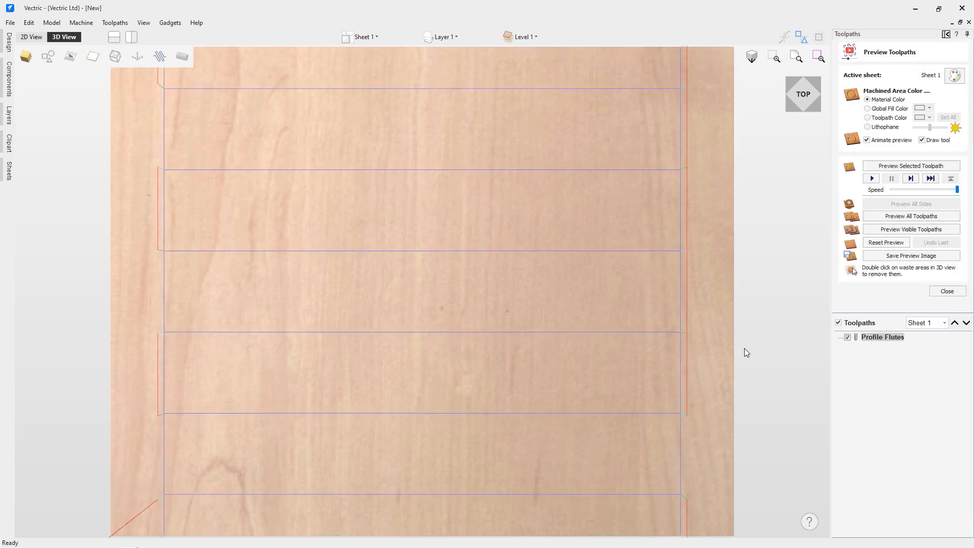
{"action": "mouse_move", "coordinate": [439, 175]}
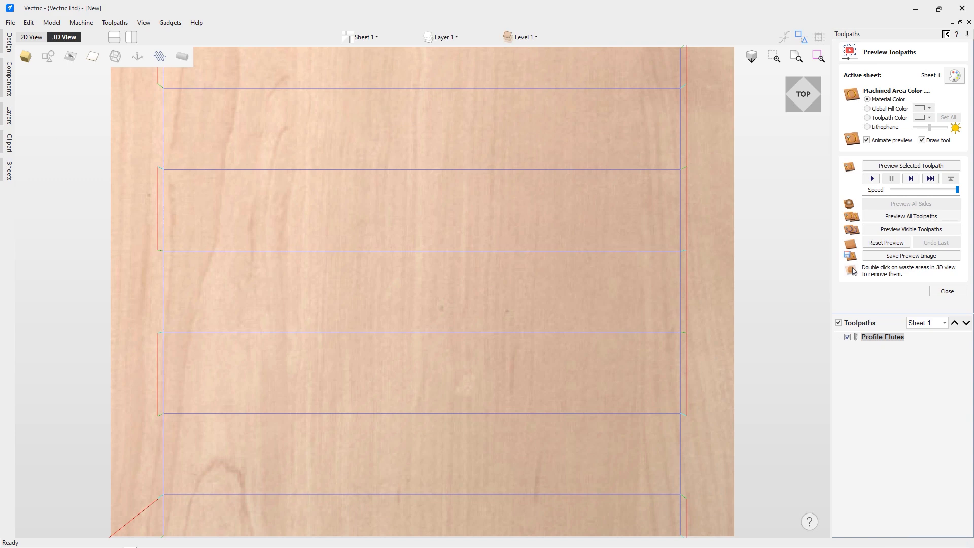
{"action": "mouse_move", "coordinate": [206, 40]}
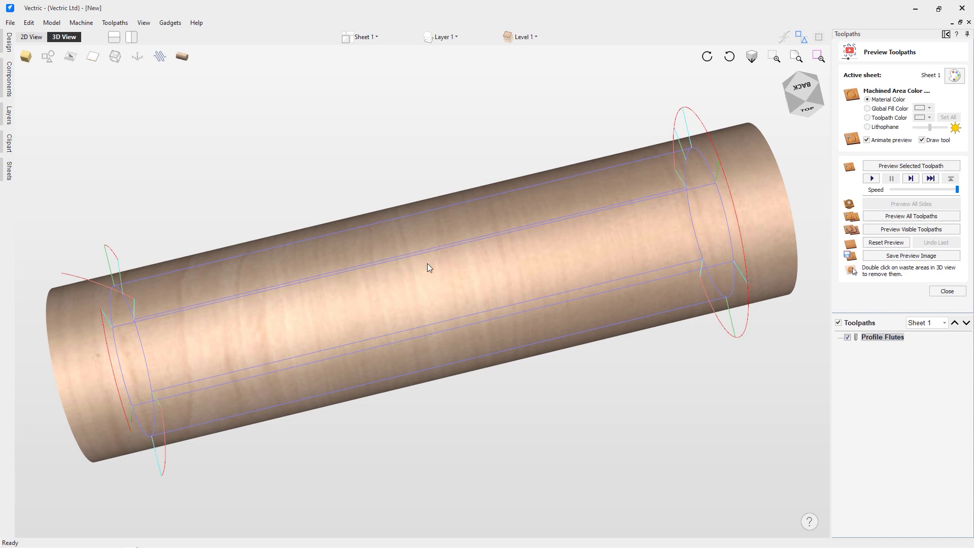
{"action": "mouse_move", "coordinate": [383, 280]}
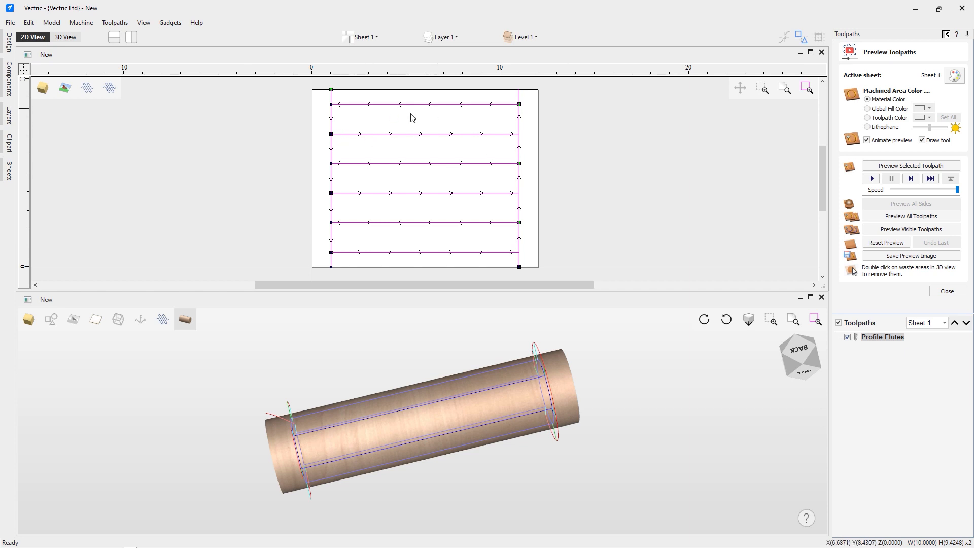
{"action": "mouse_move", "coordinate": [837, 274]}
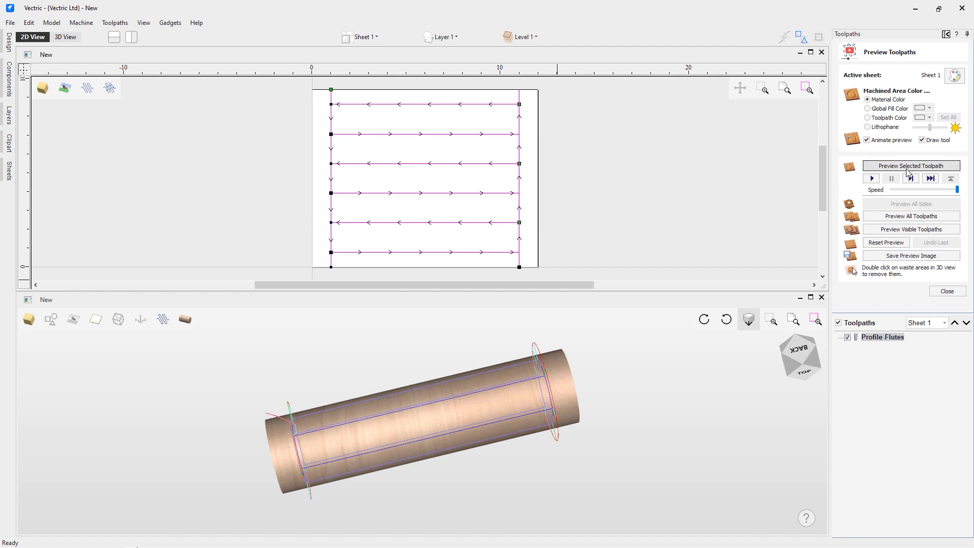
Preview the Profile Flutes toolpath, carving the two flutes and end collars into the cylinder.
{"action": "left_click", "coordinate": [910, 166]}
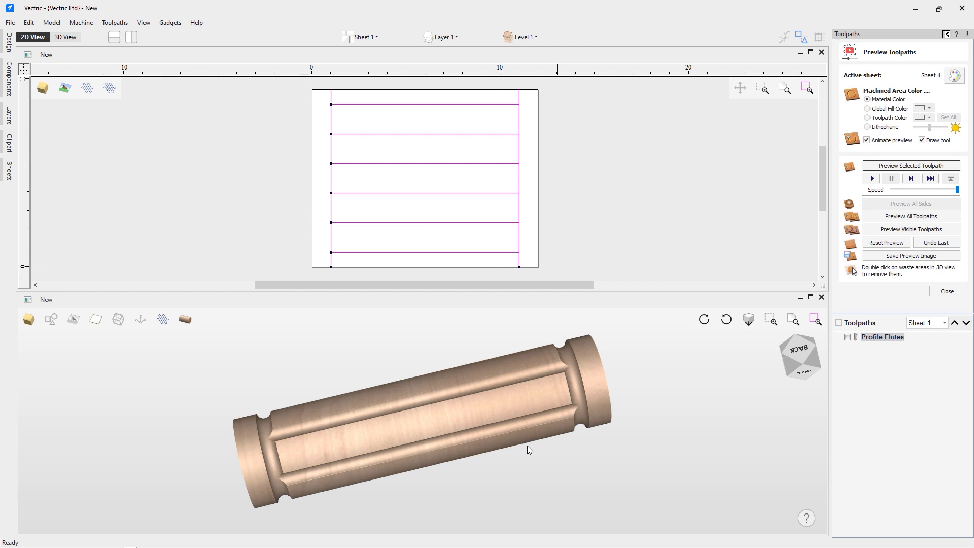
{"action": "mouse_move", "coordinate": [406, 440]}
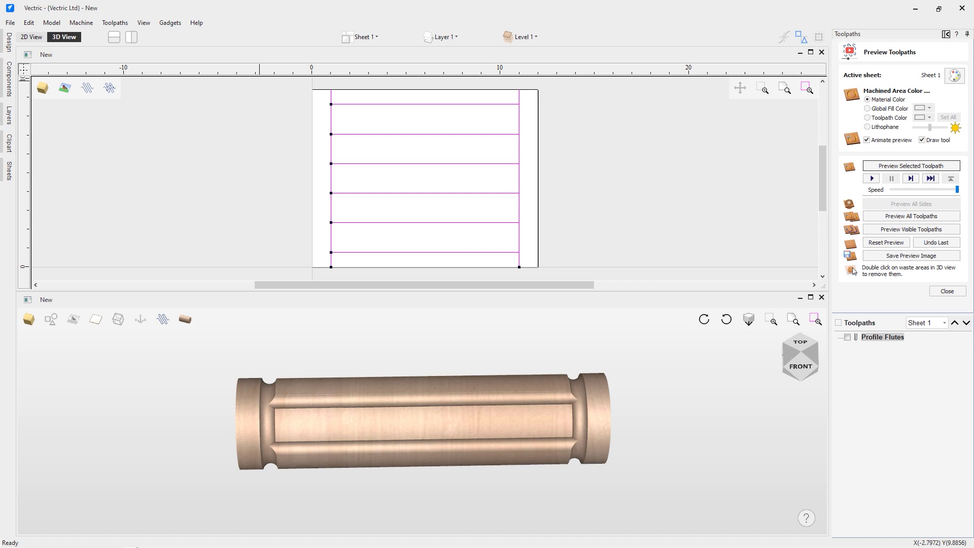
{"action": "mouse_move", "coordinate": [270, 541]}
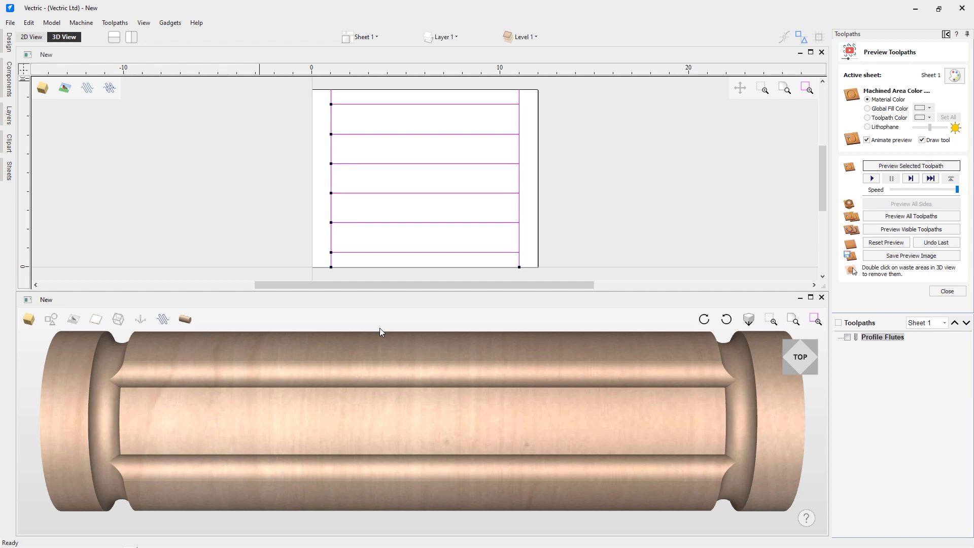
{"action": "mouse_move", "coordinate": [405, 321]}
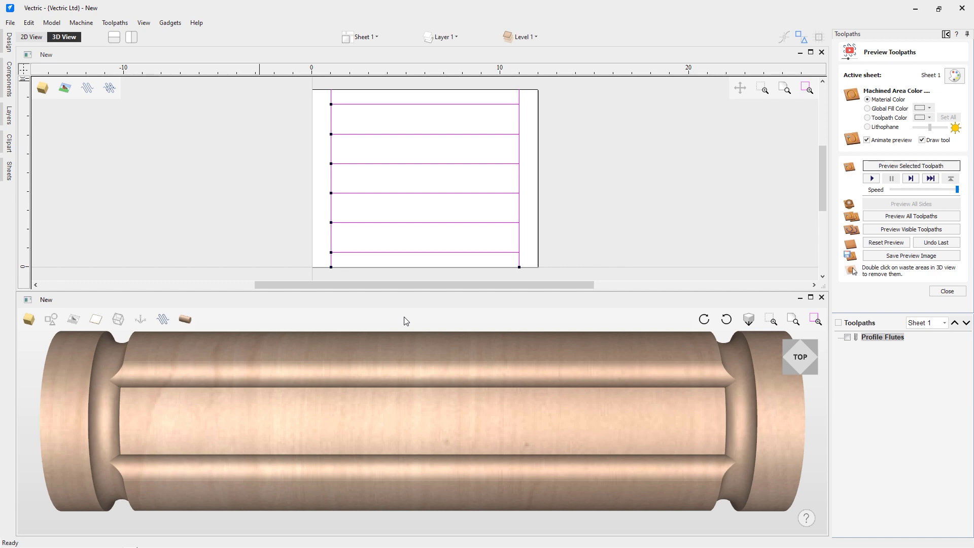
{"action": "mouse_move", "coordinate": [230, 314]}
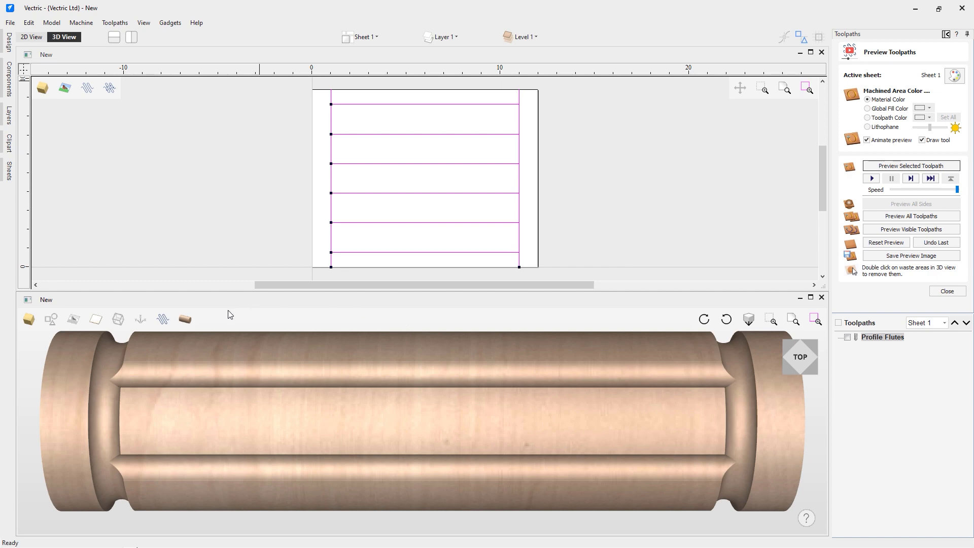
{"action": "mouse_move", "coordinate": [228, 315]}
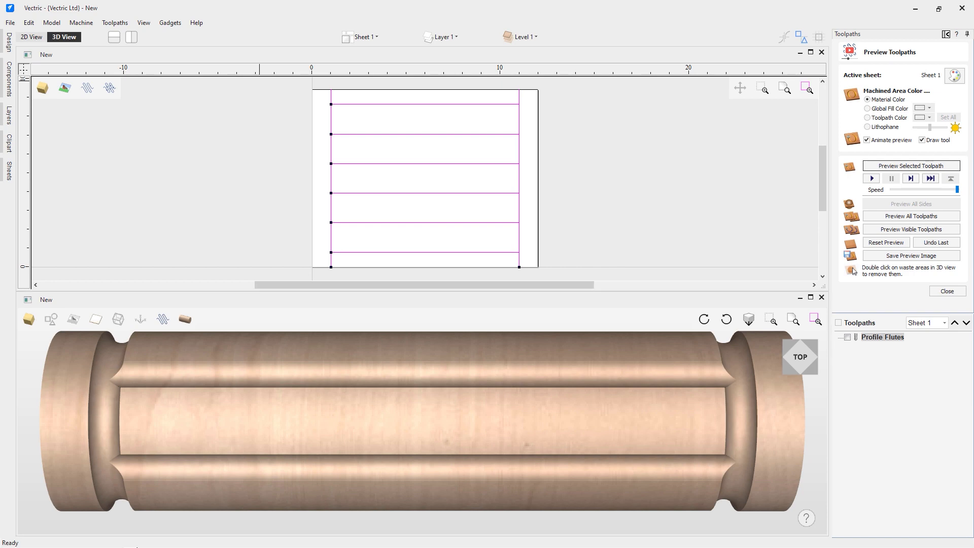
{"action": "mouse_move", "coordinate": [222, 489]}
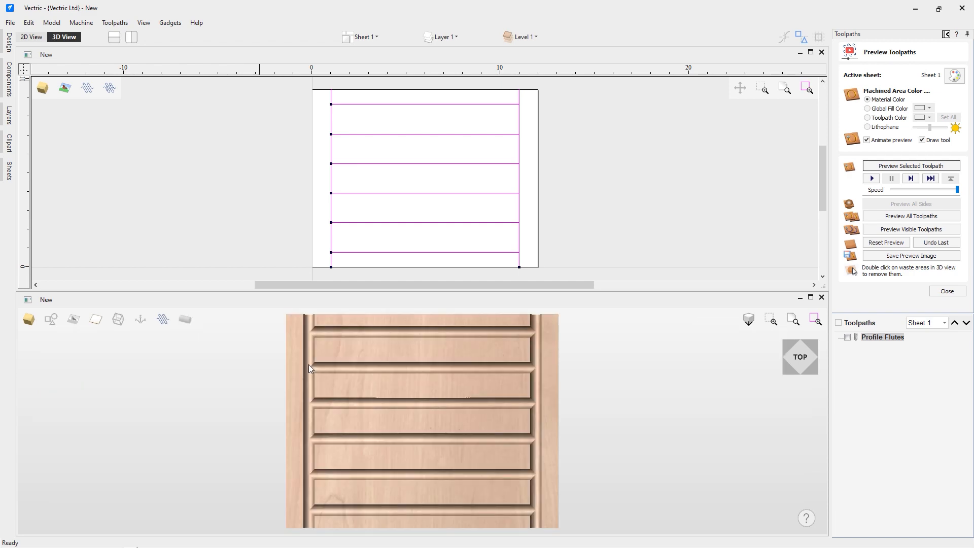
{"action": "mouse_move", "coordinate": [556, 484]}
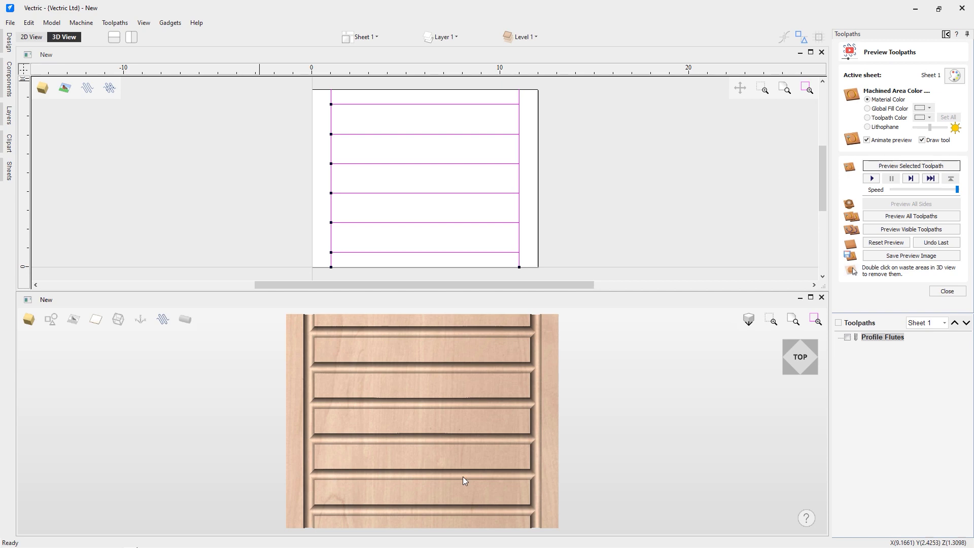
{"action": "mouse_move", "coordinate": [496, 317]}
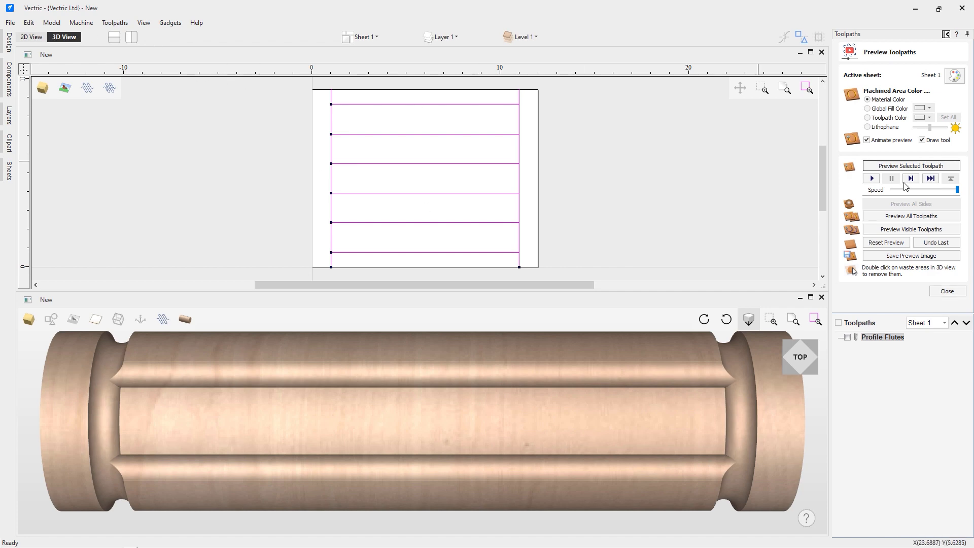
{"action": "mouse_move", "coordinate": [191, 96]}
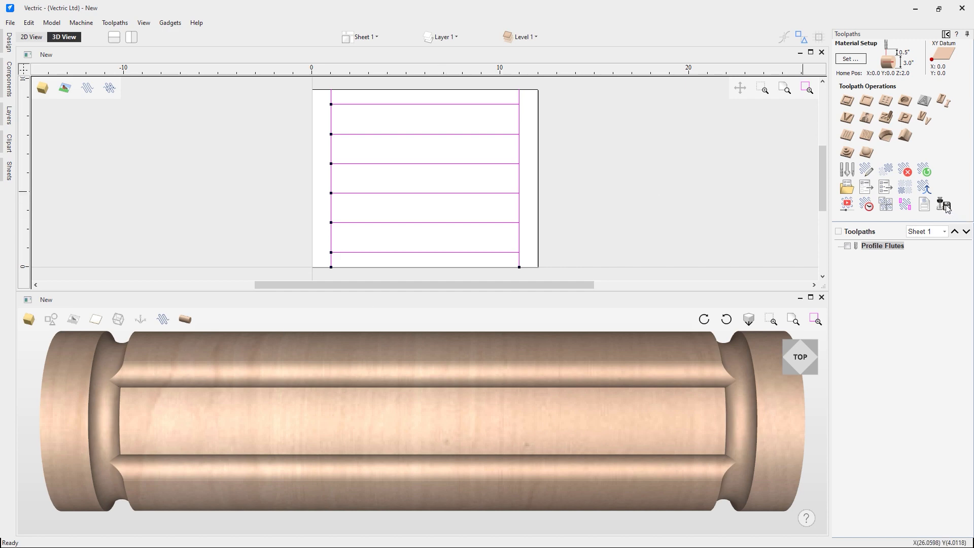
Save Profile Flutes for the Desktop - Rotary (Along X) machine with the G-Code Wrap (inch) post processor.
{"action": "left_click", "coordinate": [943, 204]}
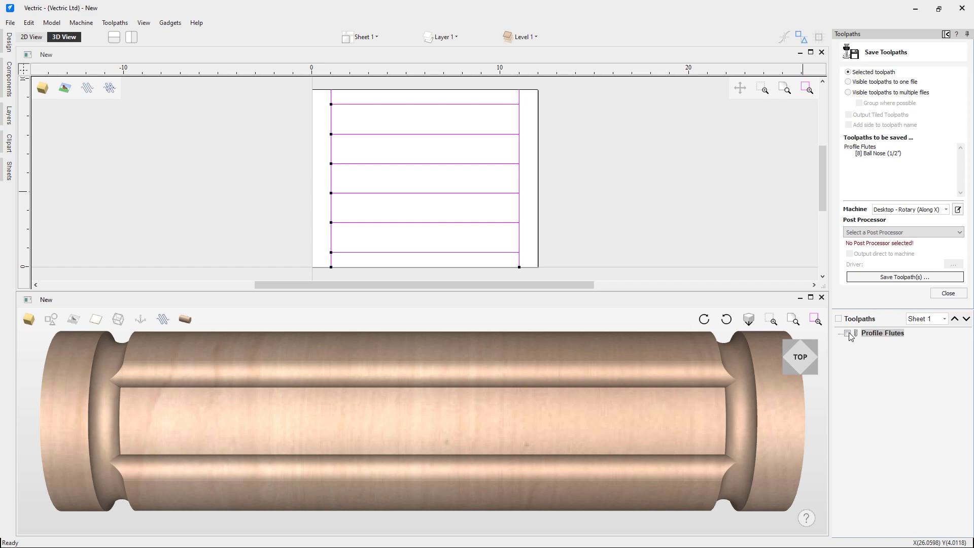
{"action": "left_click", "coordinate": [846, 333]}
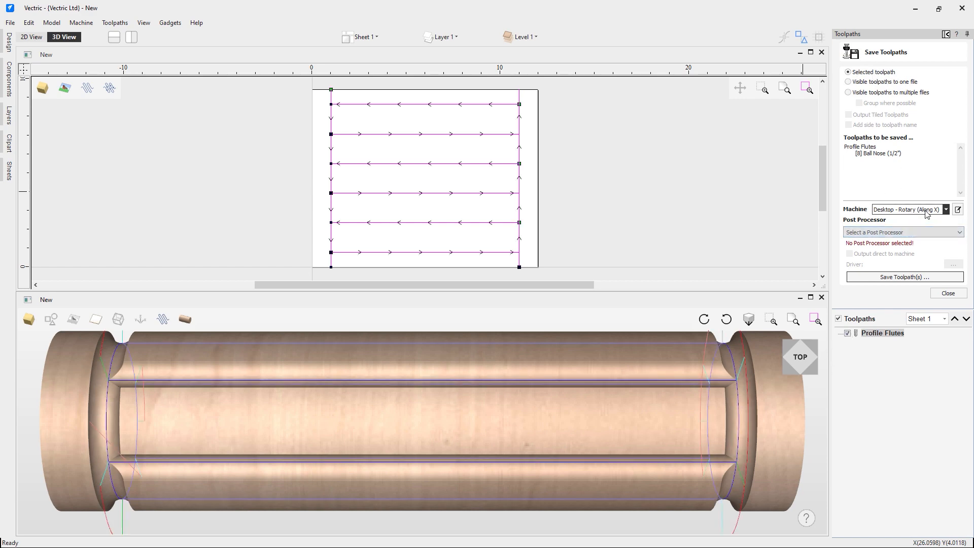
{"action": "left_click", "coordinate": [945, 209]}
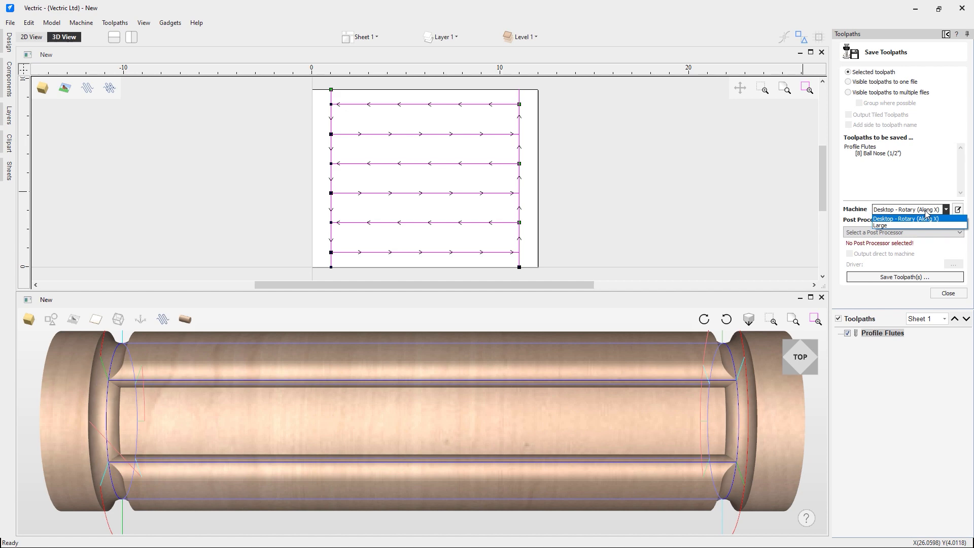
{"action": "left_click", "coordinate": [902, 232]}
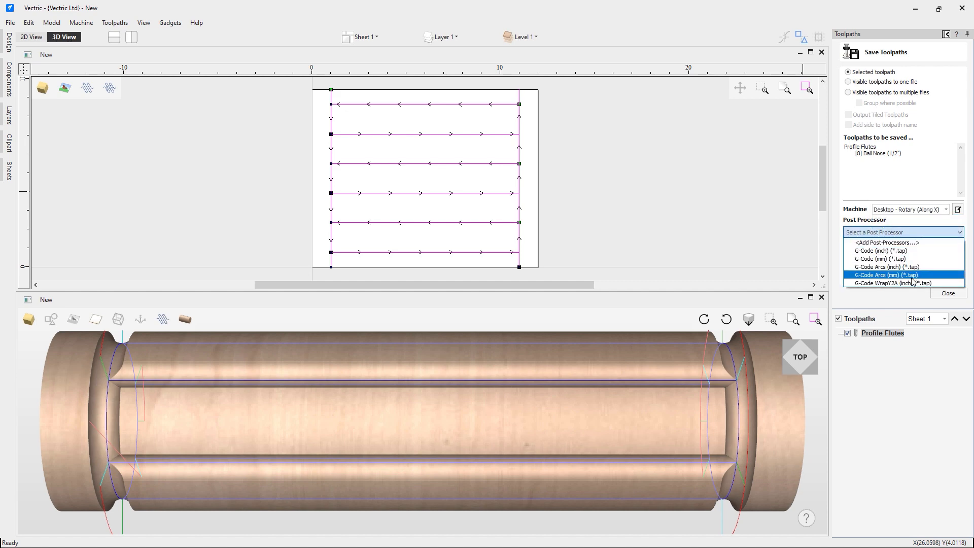
{"action": "left_click", "coordinate": [891, 283]}
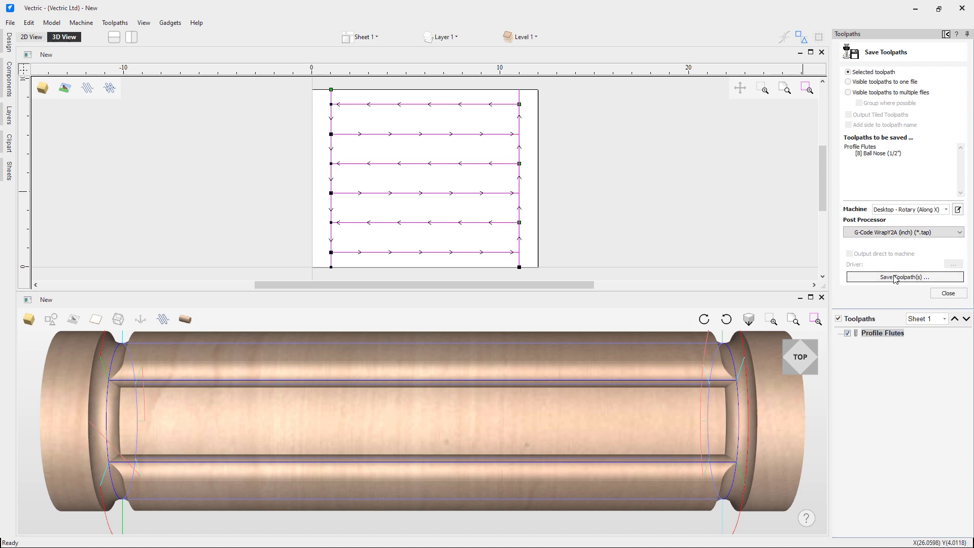
{"action": "left_click", "coordinate": [904, 276]}
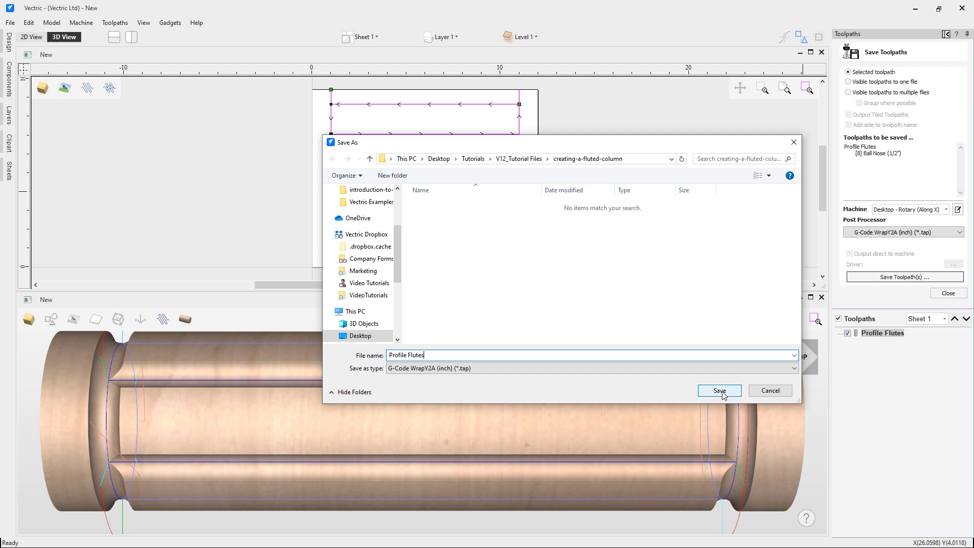
Save the G-Code file as 'Profile Flutes' in the creating-a-fluted-column folder.
{"action": "left_click", "coordinate": [718, 390]}
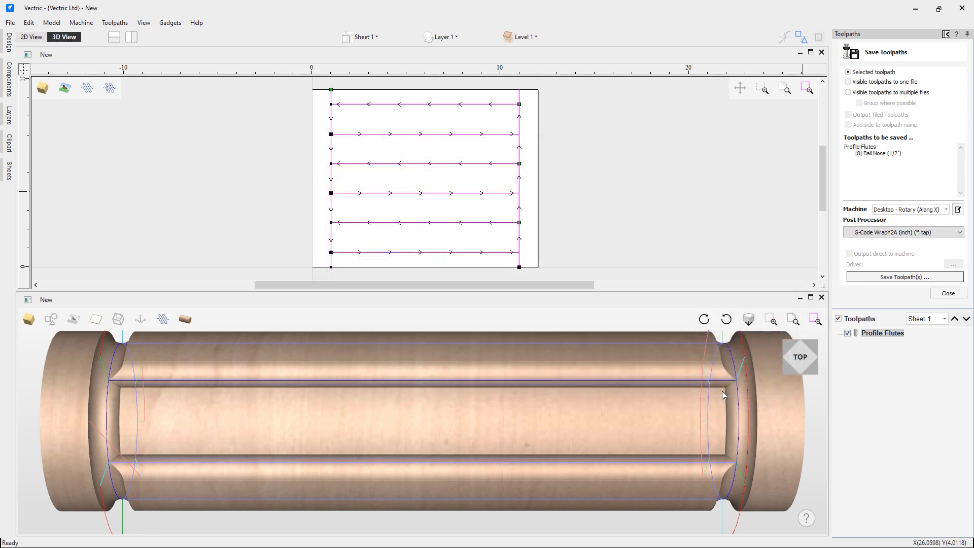
{"action": "mouse_move", "coordinate": [607, 371]}
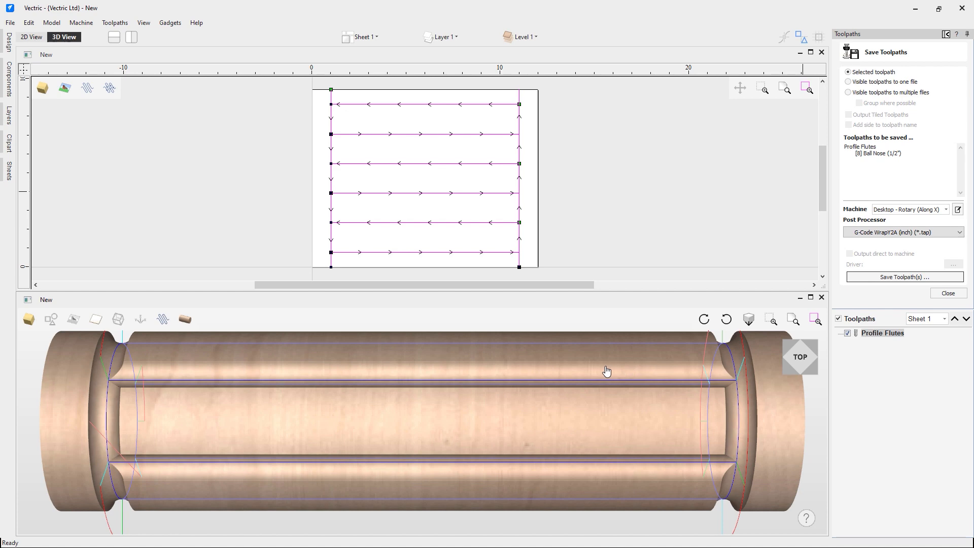
{"action": "mouse_move", "coordinate": [232, 173]}
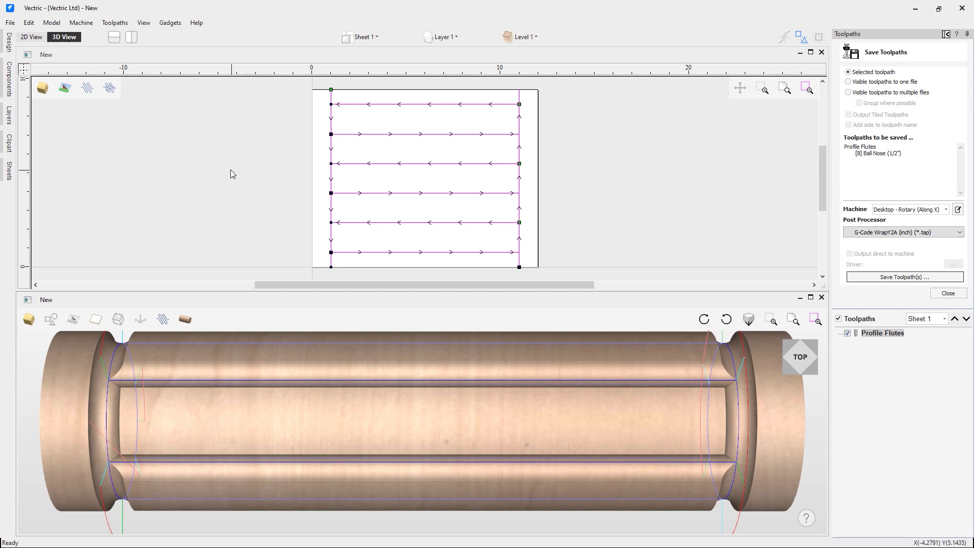
{"action": "mouse_move", "coordinate": [9, 22]}
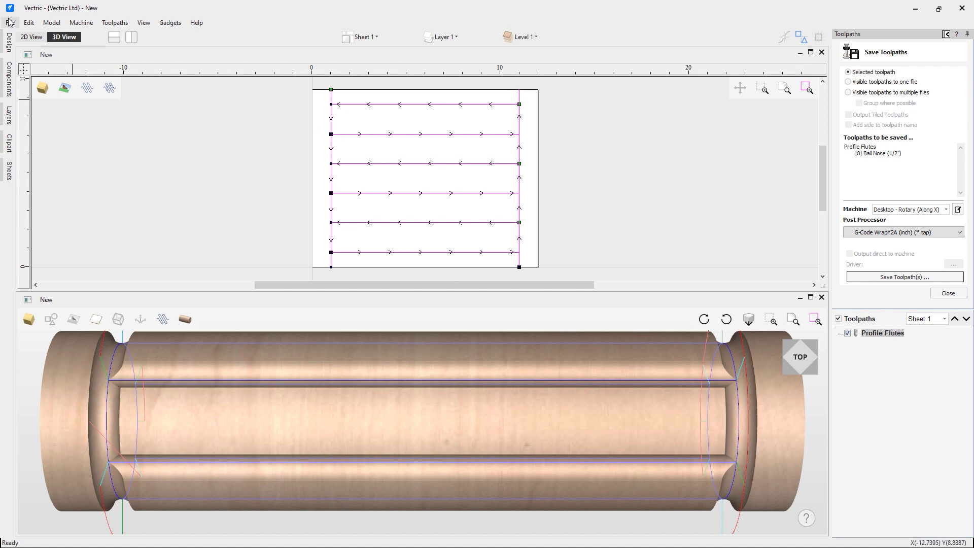
Save the project as the CRV file 'Creating a fluted column'.
{"action": "left_click", "coordinate": [10, 22]}
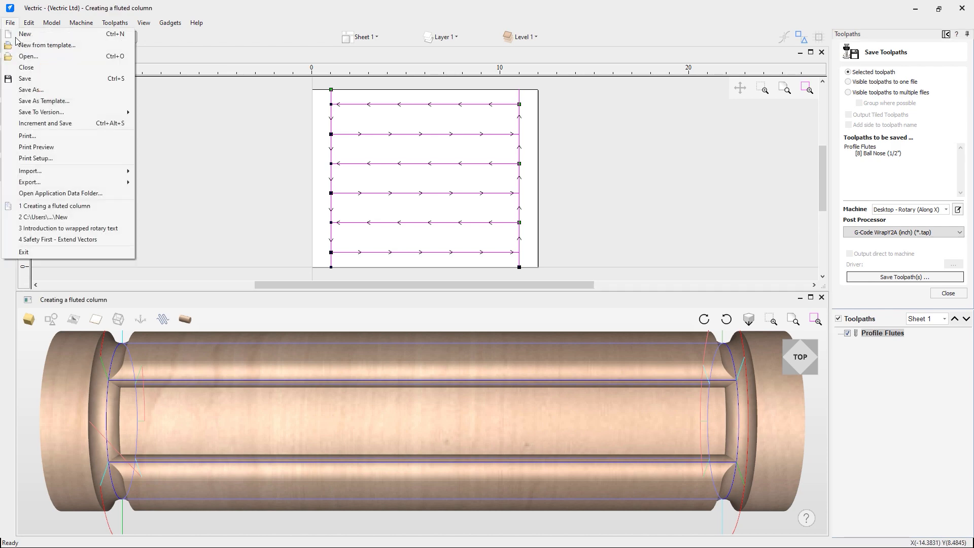
{"action": "left_click", "coordinate": [31, 89]}
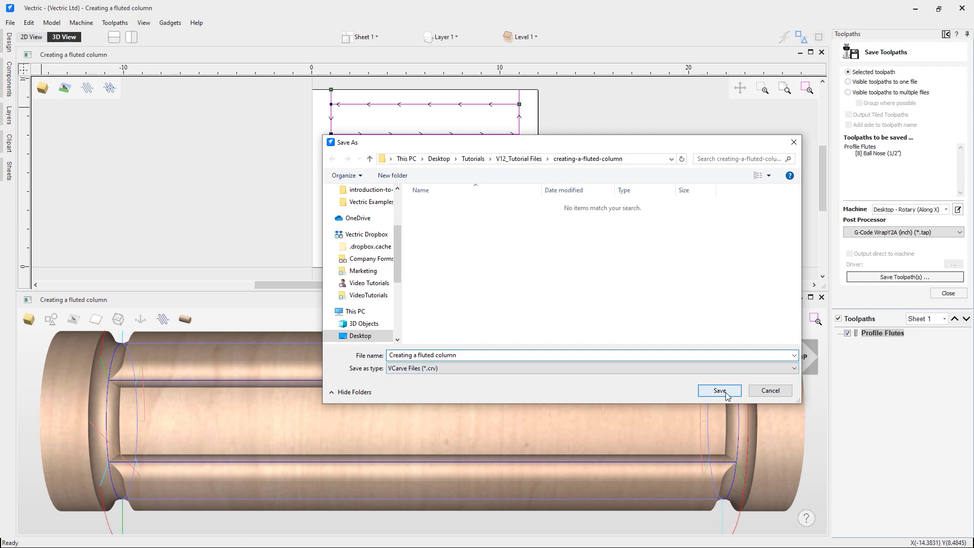
{"action": "left_click", "coordinate": [718, 390]}
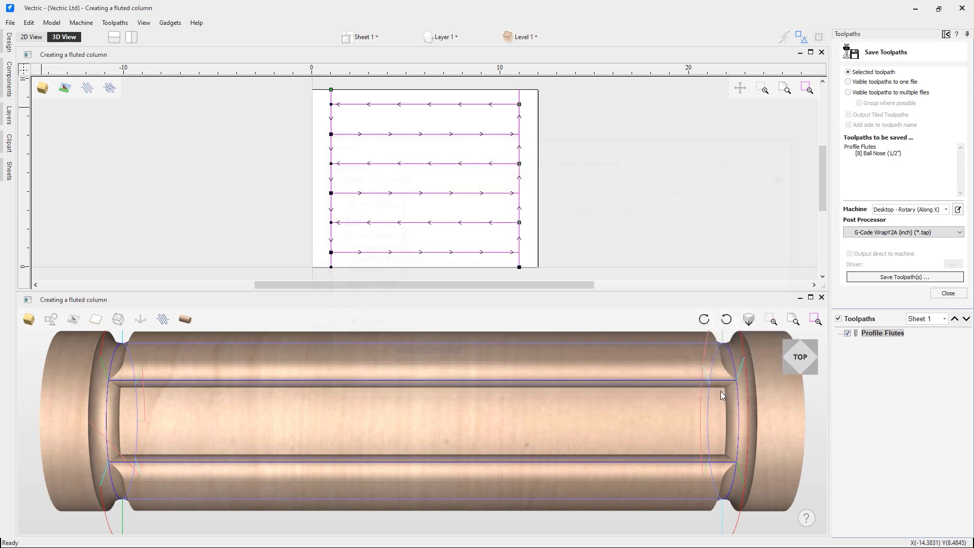